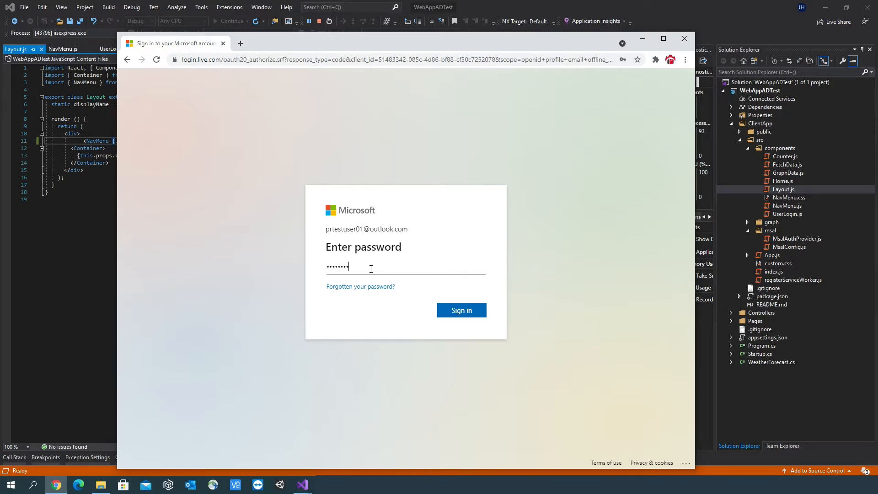
# Step: Submit the Microsoft password and choose Yes to stay signed in
pyautogui.click(461, 310)
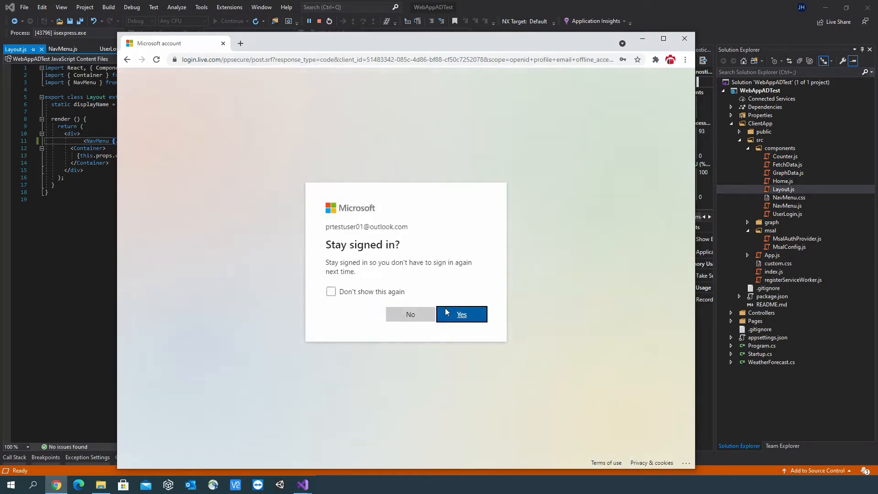
pyautogui.click(461, 315)
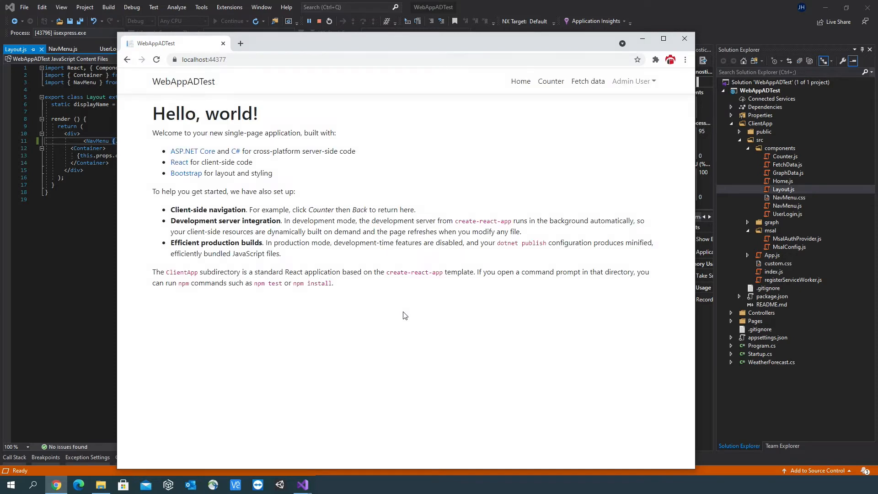
pyautogui.moveTo(152, 122)
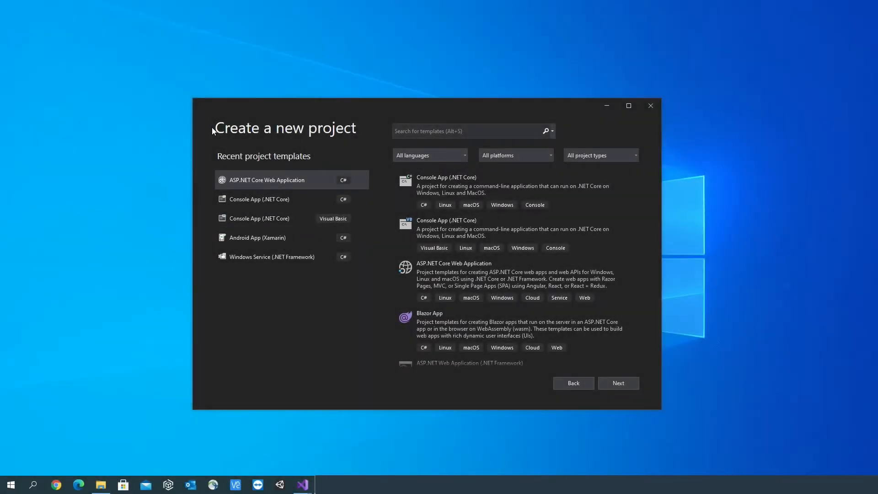
pyautogui.moveTo(623, 374)
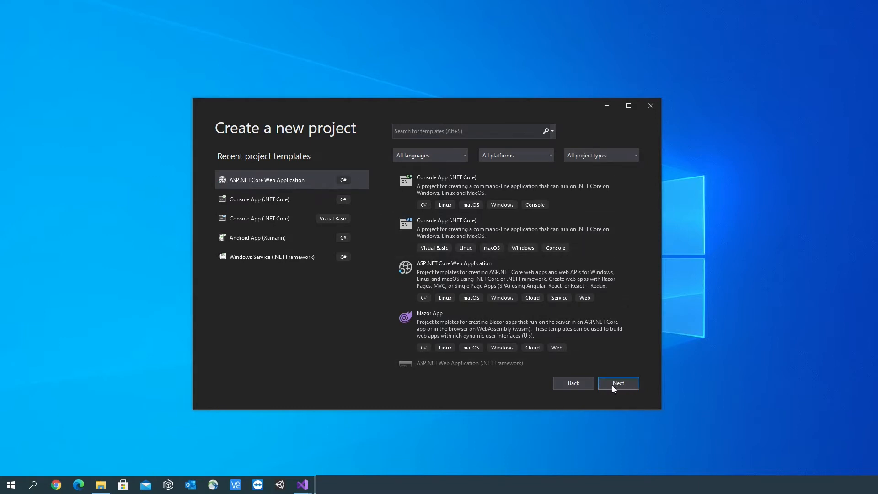
# Step: Continue with the ASP.NET Core Web Application template and name the project WebAppADTest in C:\WORKING\Test\
pyautogui.click(619, 382)
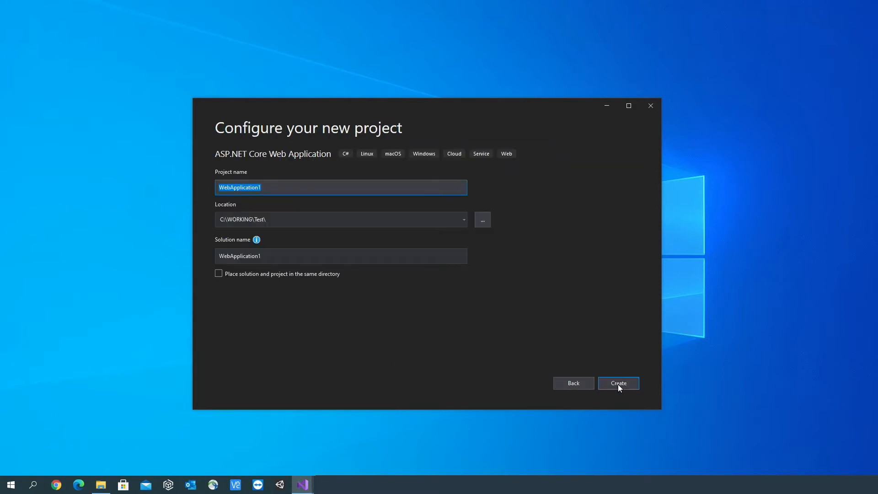
pyautogui.click(287, 188)
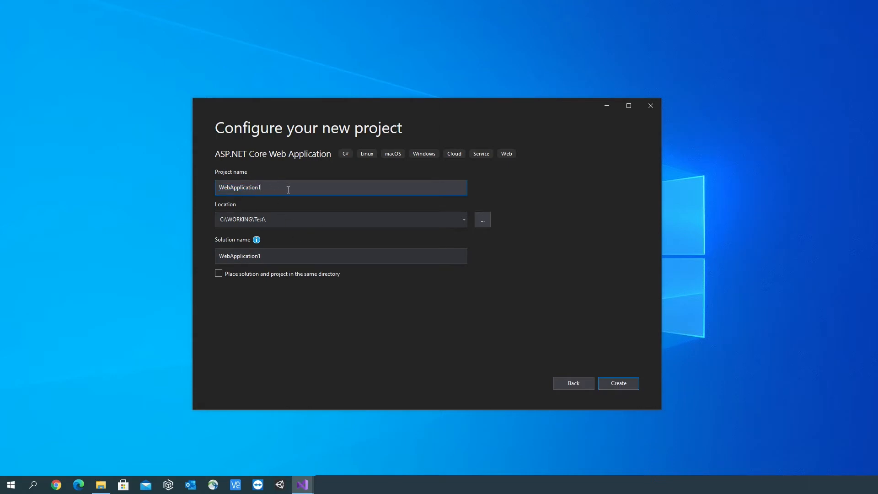
pyautogui.write('Te')
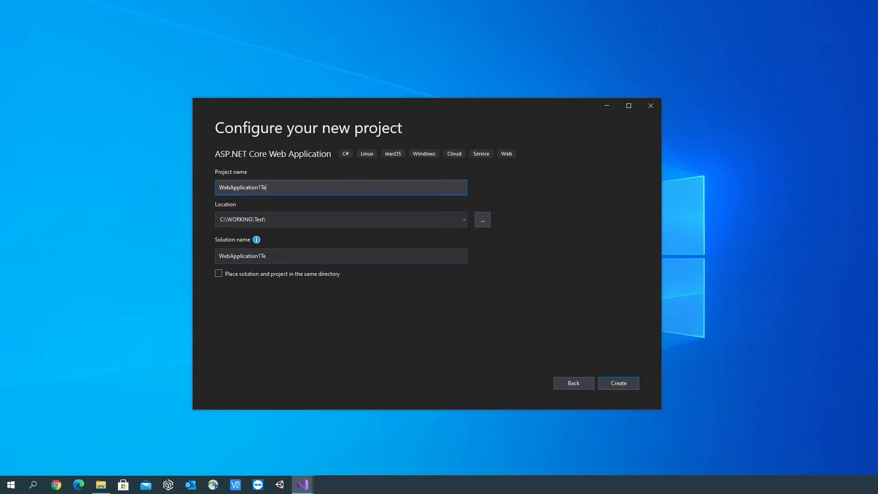
pyautogui.write('st')
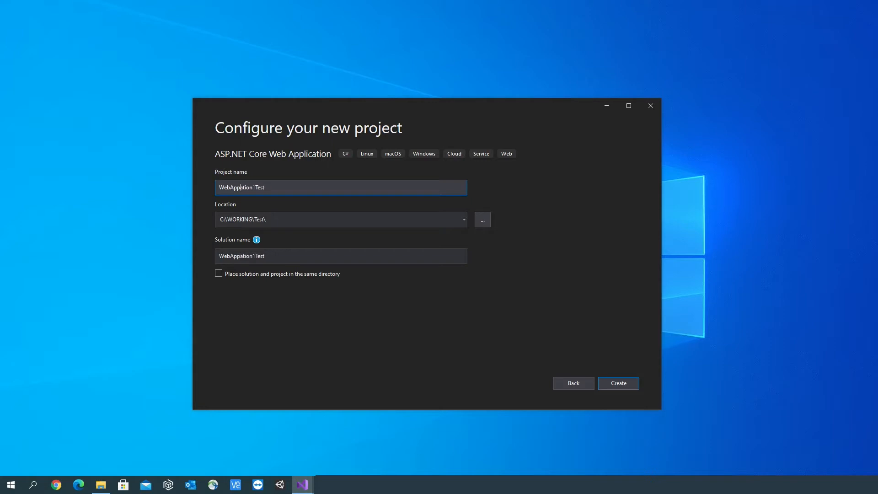
pyautogui.write('WebAppTest')
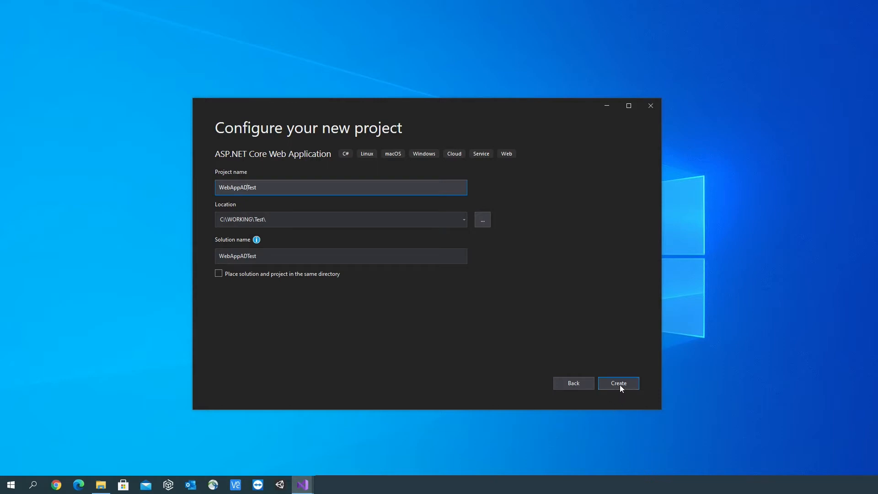
pyautogui.click(618, 383)
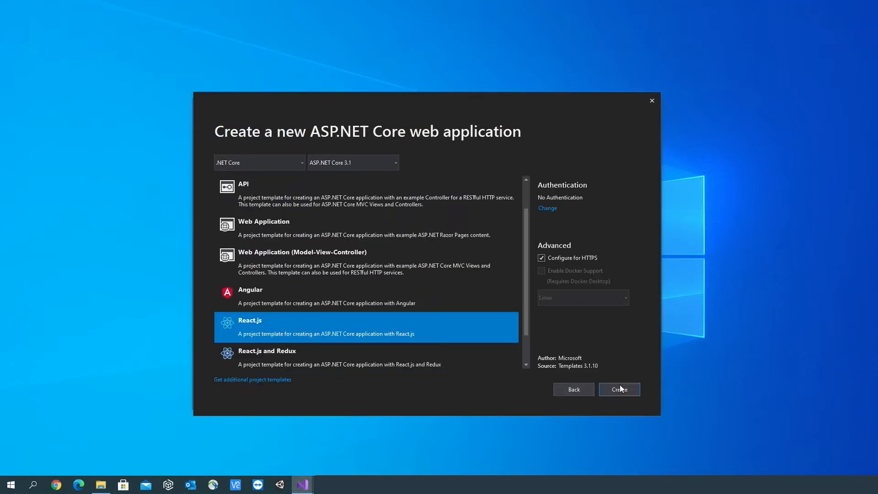
pyautogui.moveTo(282, 328)
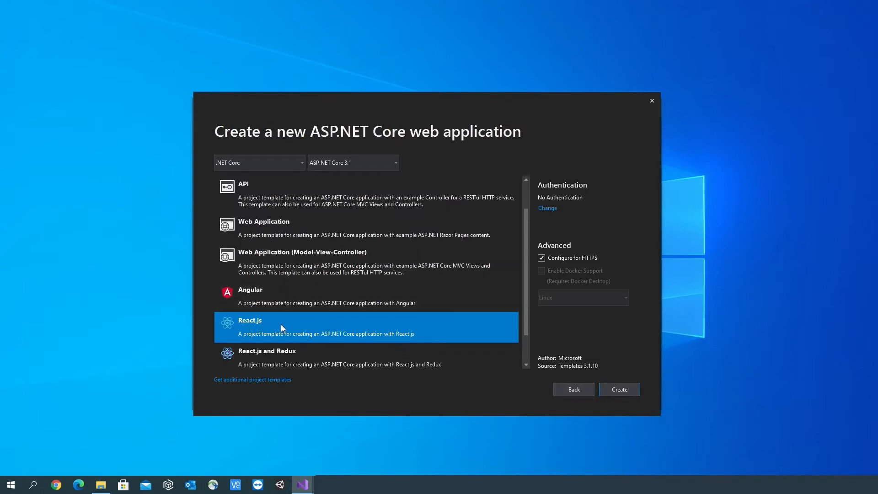
pyautogui.moveTo(364, 197)
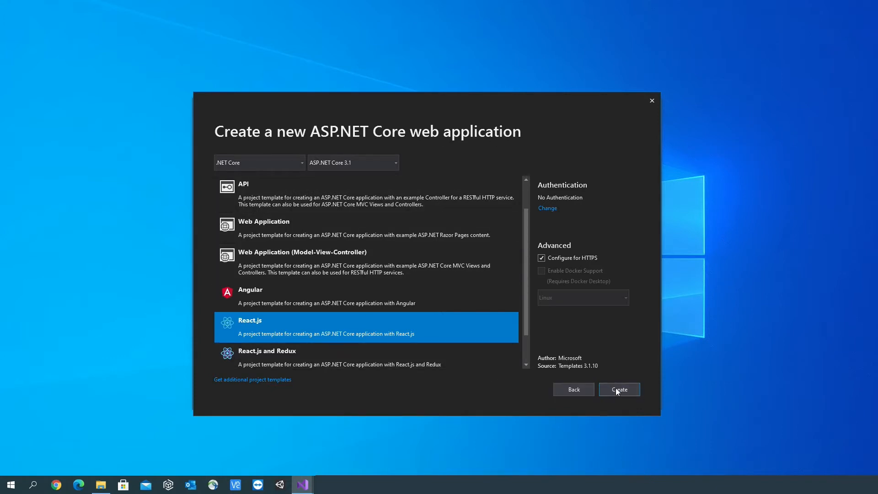
# Step: Create the ASP.NET Core 3.1 project from the React.js template with No Authentication
pyautogui.click(620, 390)
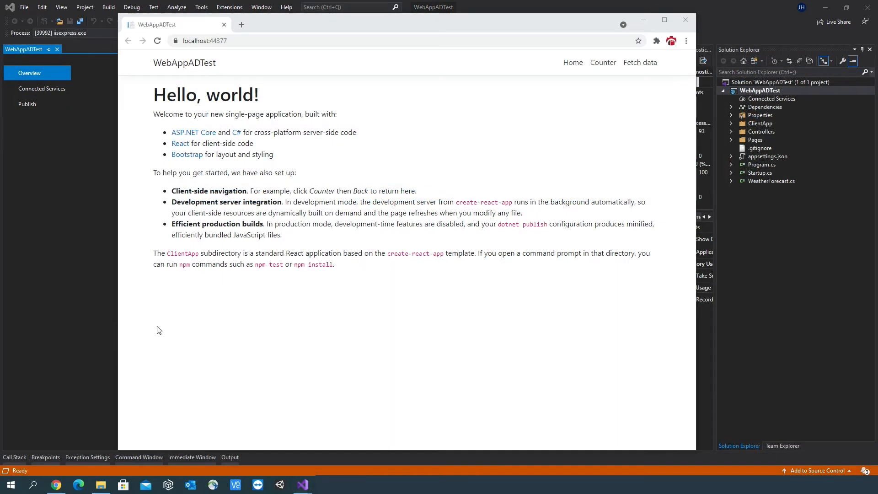
pyautogui.moveTo(134, 103)
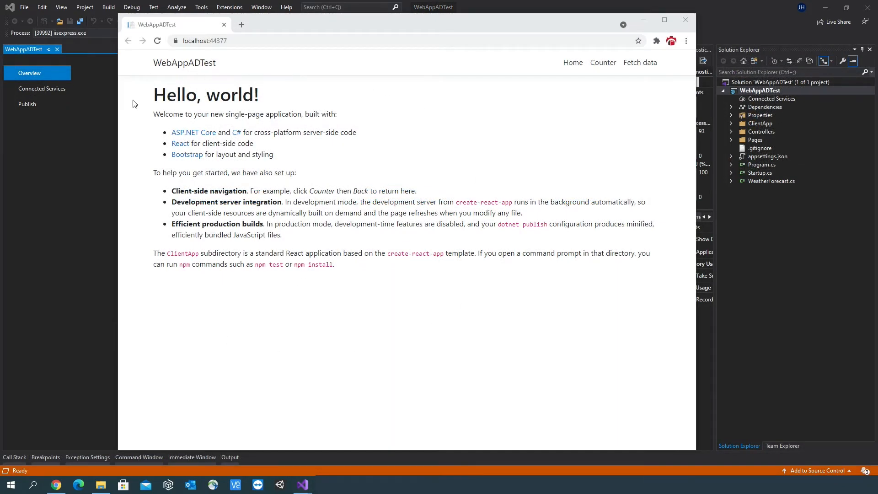
pyautogui.moveTo(308, 357)
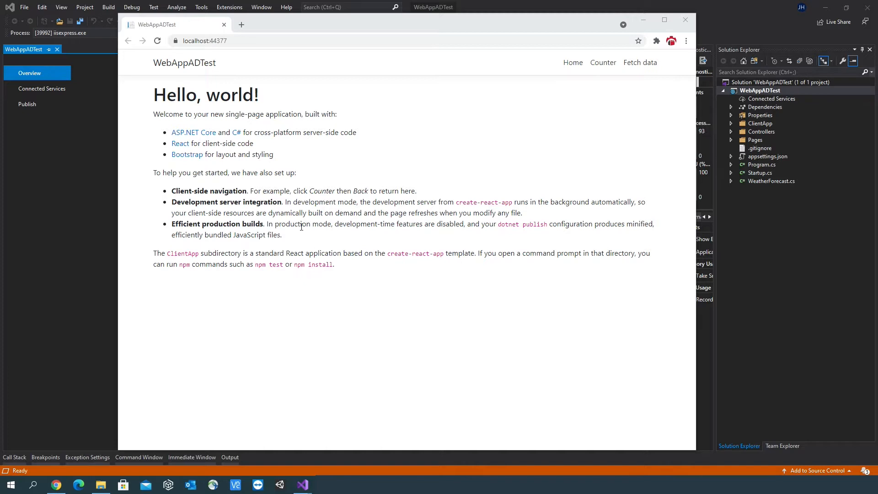
pyautogui.click(604, 62)
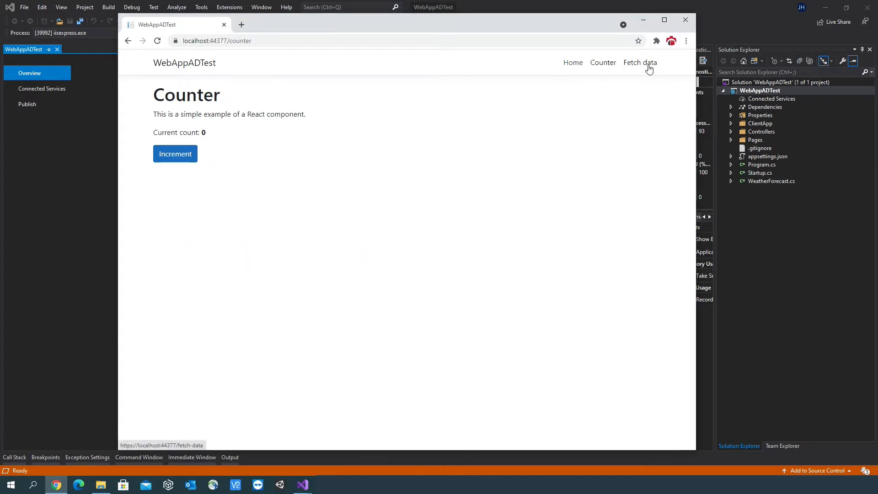
pyautogui.click(573, 63)
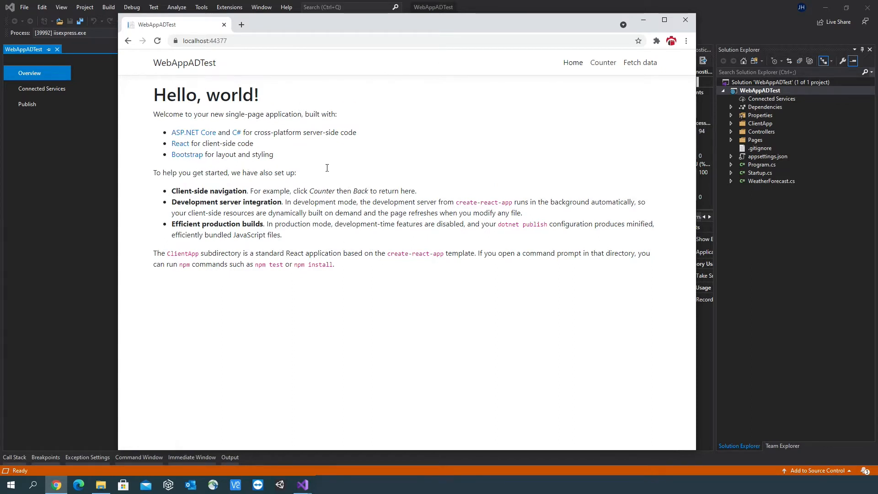
pyautogui.moveTo(424, 294)
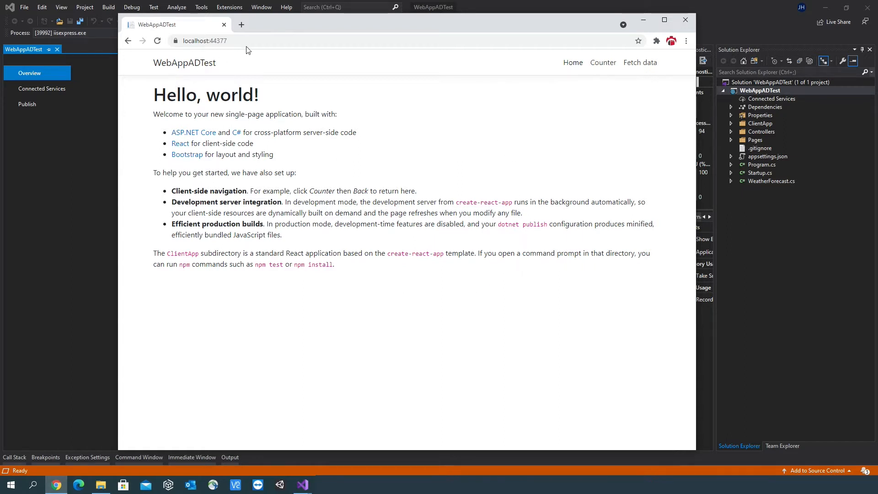
pyautogui.moveTo(385, 122)
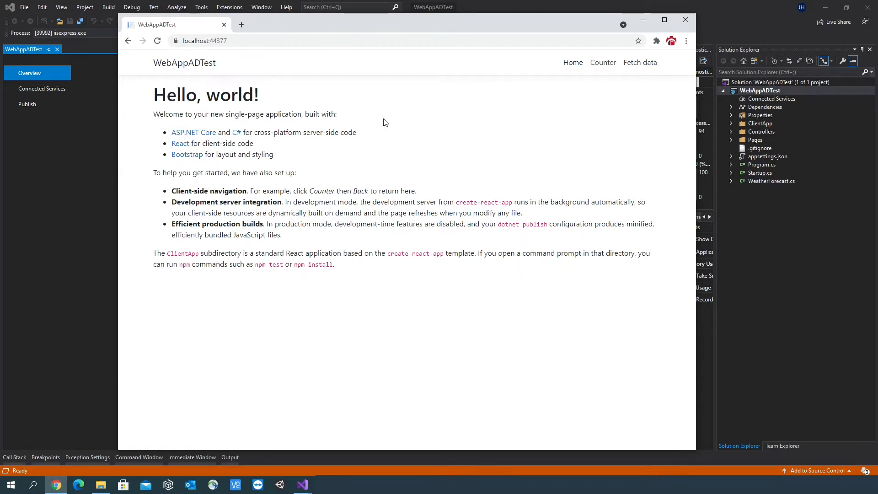
pyautogui.moveTo(153, 87); pyautogui.dragTo(332, 253)
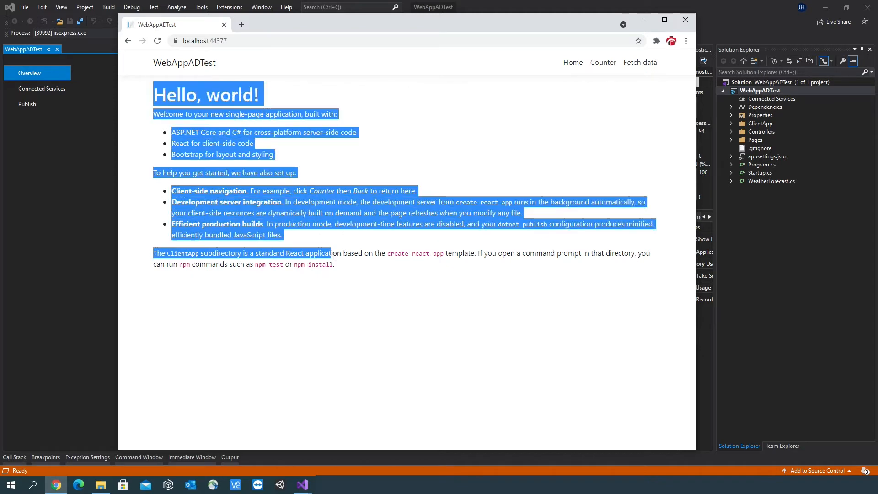
pyautogui.click(337, 212)
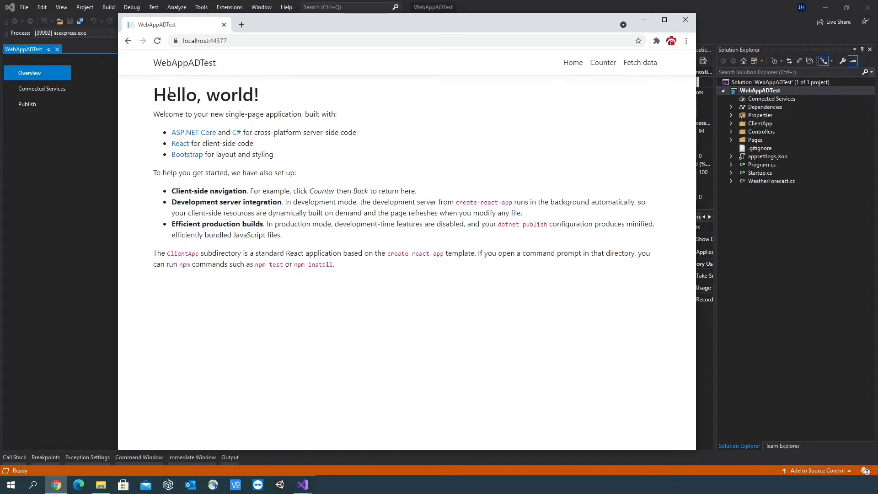
pyautogui.moveTo(666, 79)
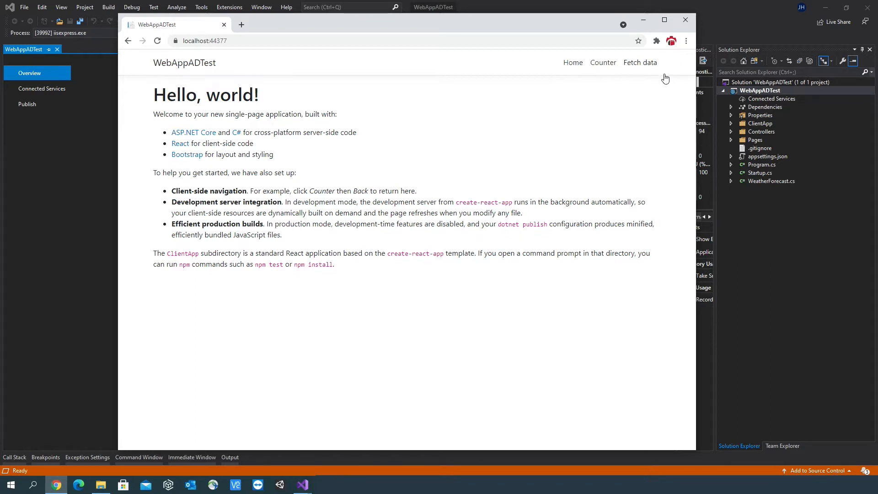
pyautogui.moveTo(674, 60)
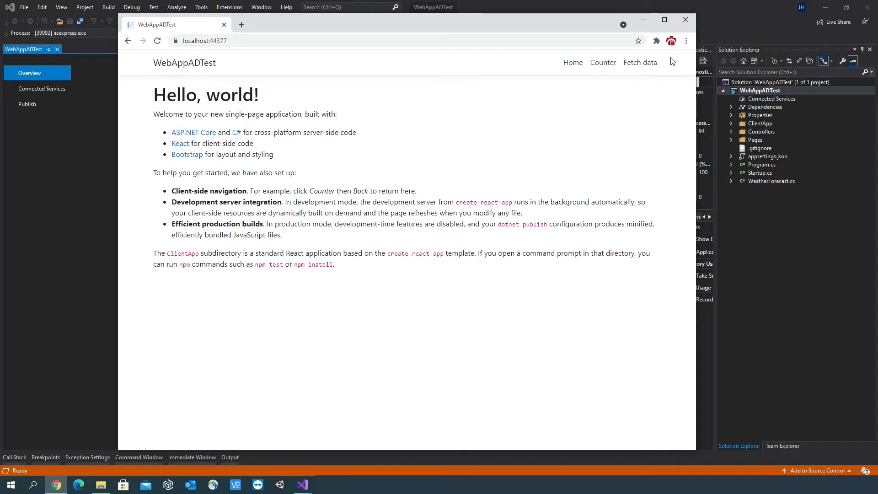
pyautogui.moveTo(333, 28)
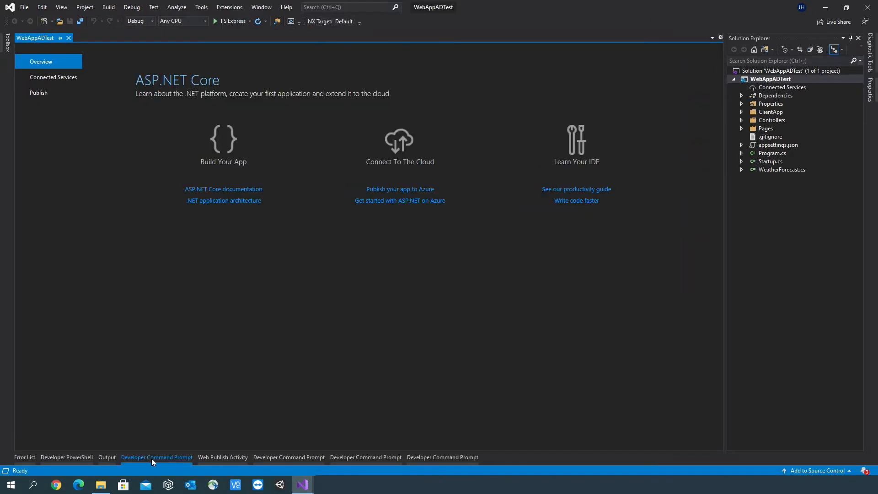
# Step: In the Developer Command Prompt, change directory into WebAppADTest's ClientApp folder
pyautogui.click(156, 457)
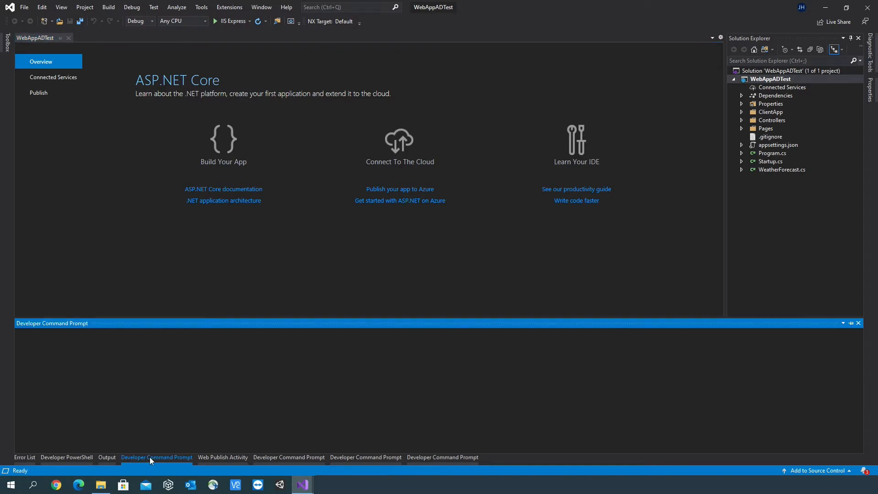
pyautogui.click(156, 457)
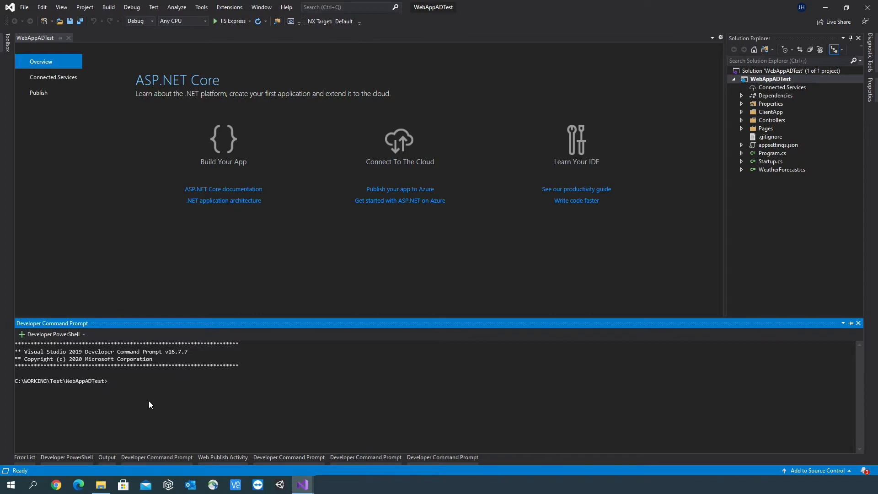
pyautogui.write('cd webapp')
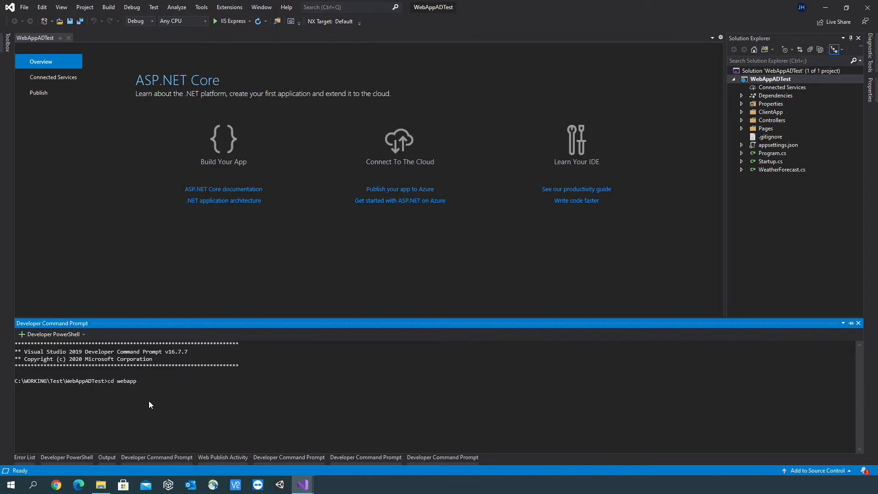
pyautogui.write('adtest')
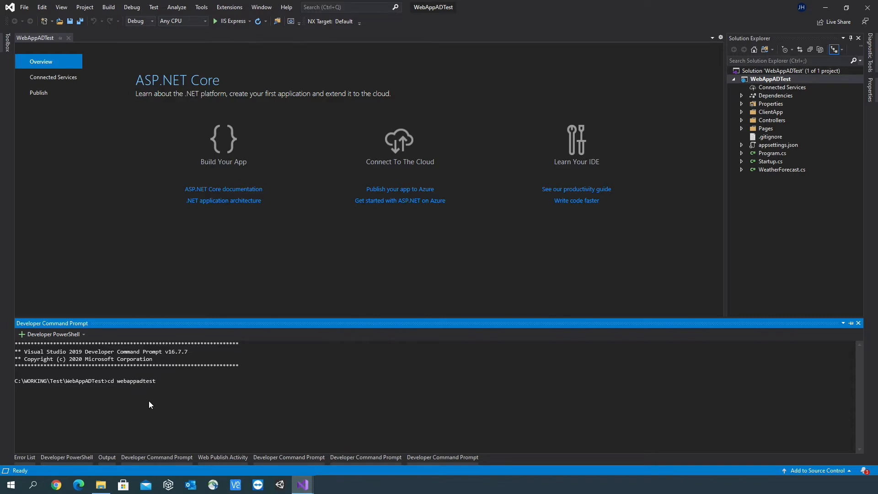
pyautogui.write('cd clientapp')
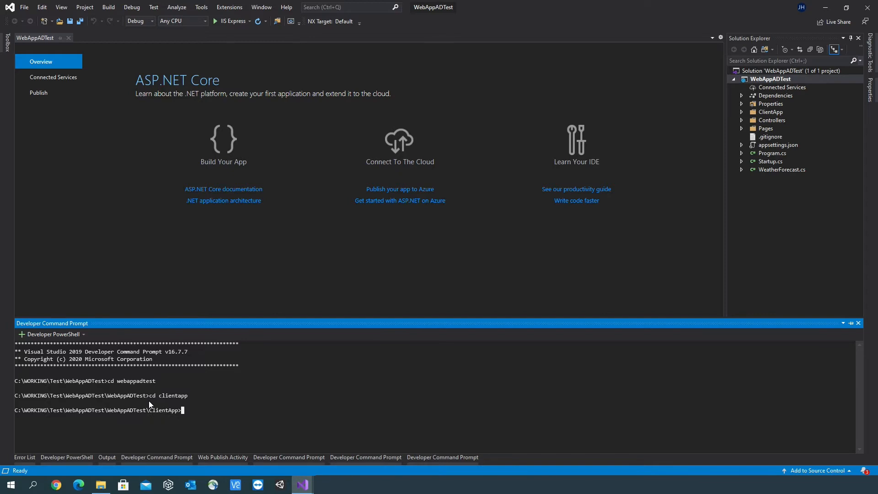
pyautogui.write('npm install')
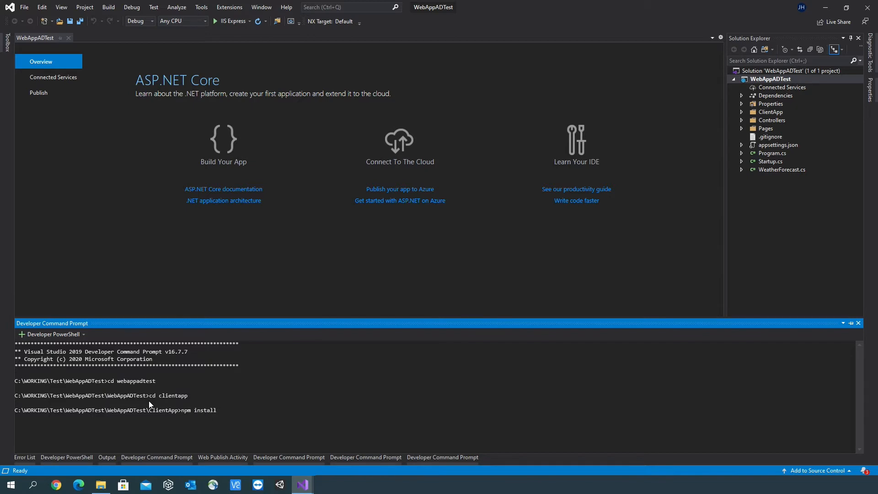
pyautogui.write('@micros')
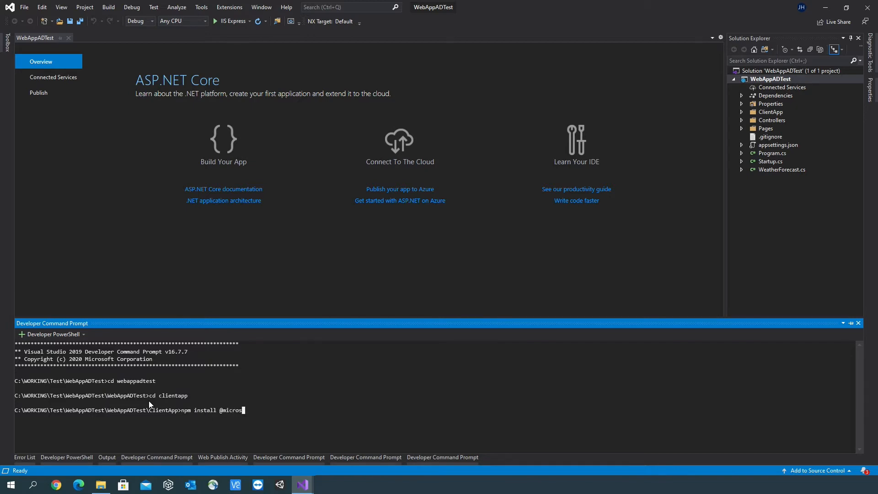
pyautogui.write('o')
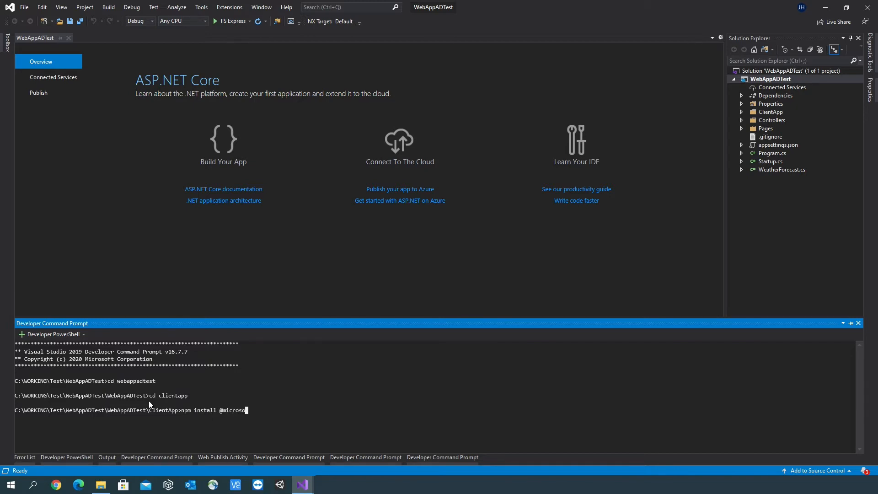
pyautogui.write('ft/')
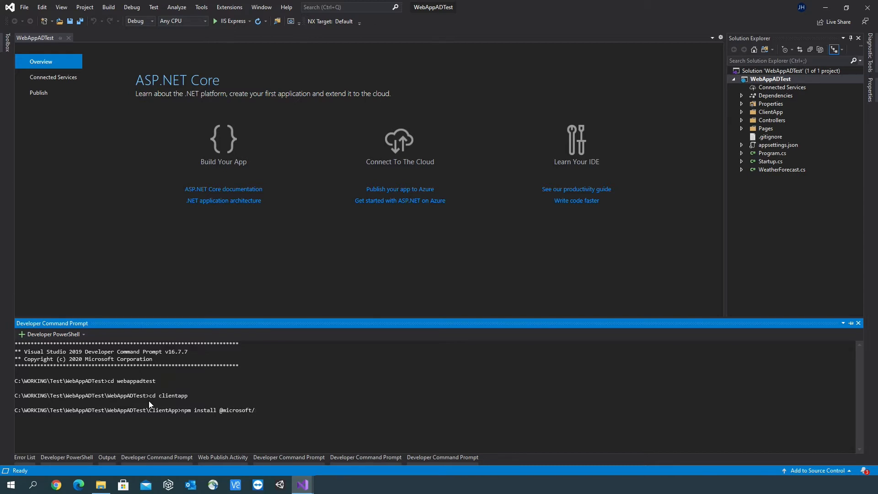
pyautogui.write('microsoft-g')
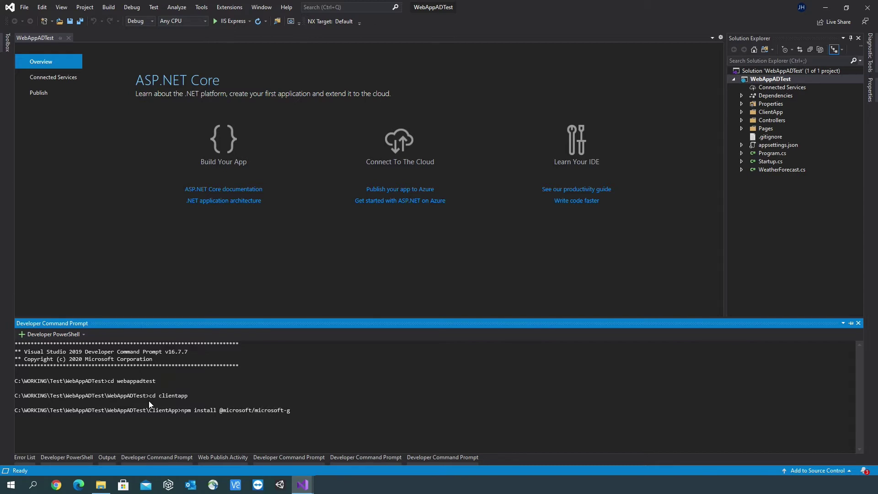
pyautogui.write('raph-clien')
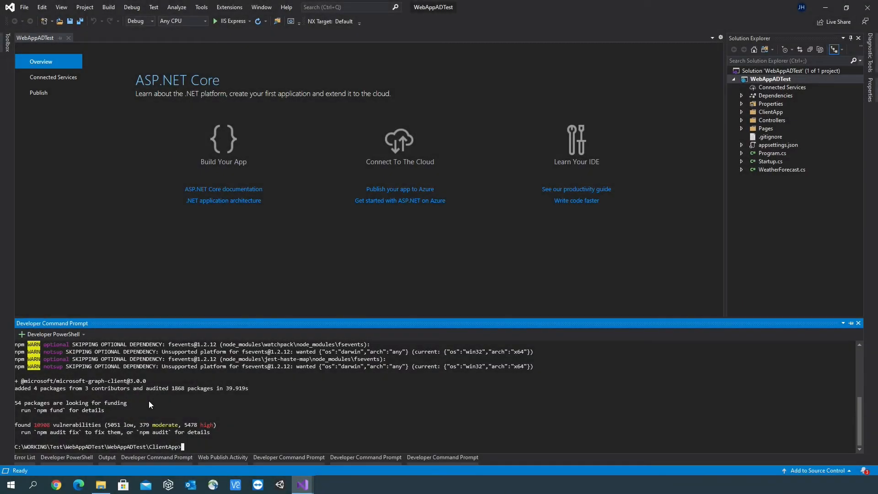
# Step: Finish the graph client install and run npm install for the MSAL browser package
pyautogui.write('npm install @microsoft/microsoft-graph-clien')
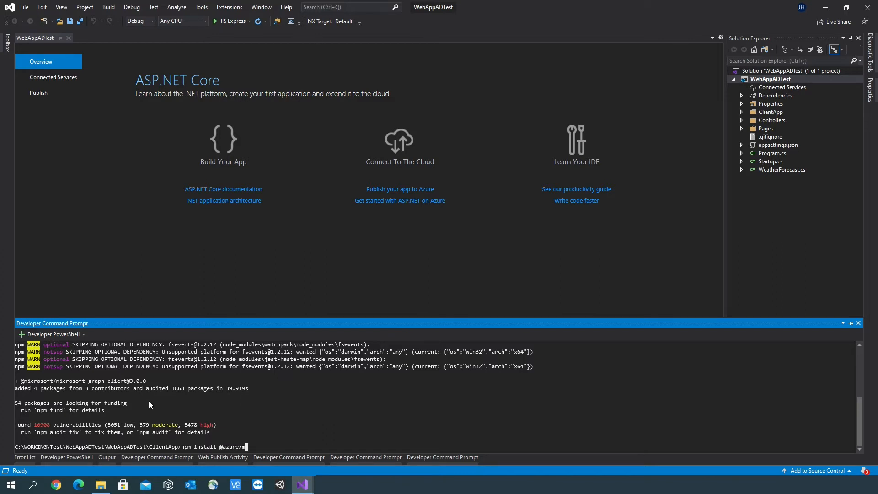
pyautogui.write('sal-brow')
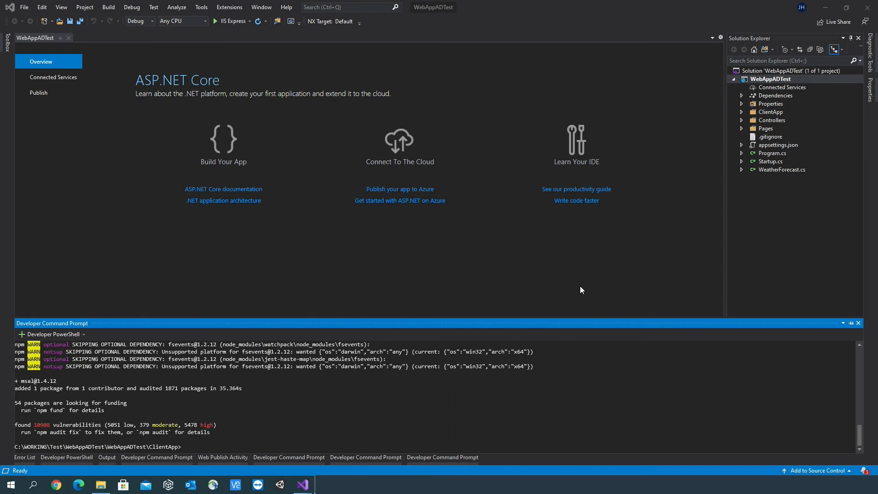
pyautogui.moveTo(769, 162)
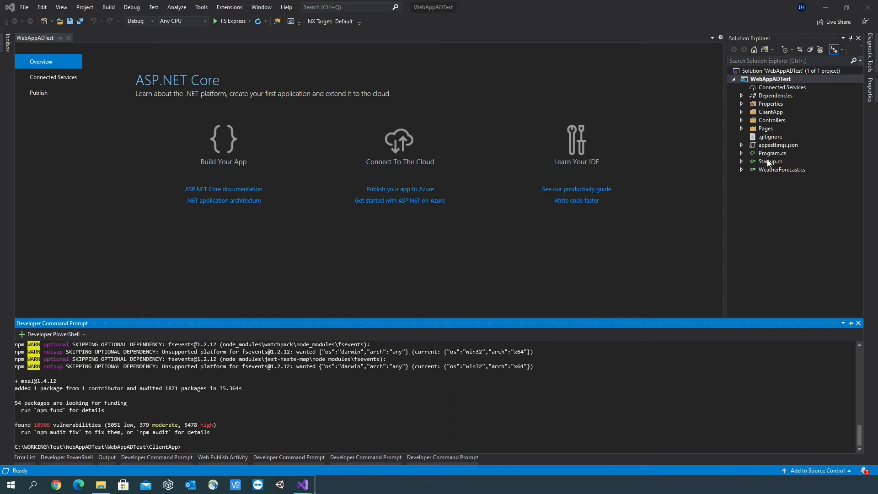
pyautogui.moveTo(743, 109)
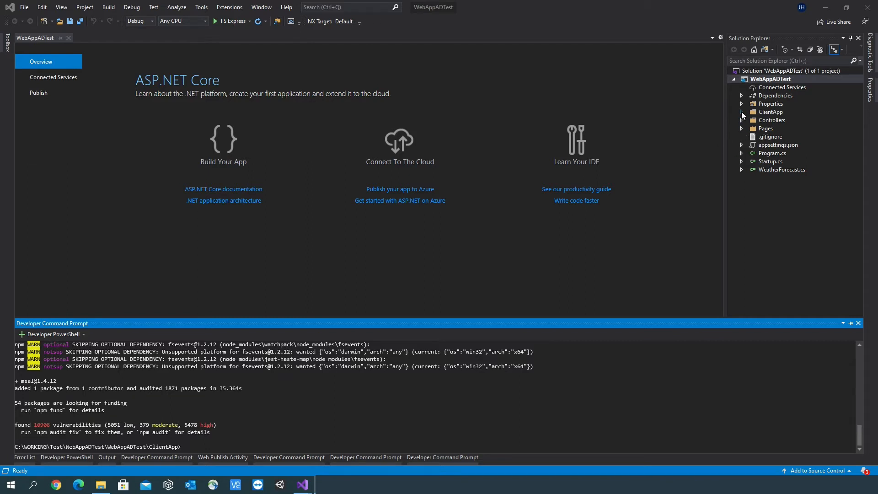
# Step: Expand ClientApp, src and components in Solution Explorer to list App.js, index.js and the component files
pyautogui.click(741, 111)
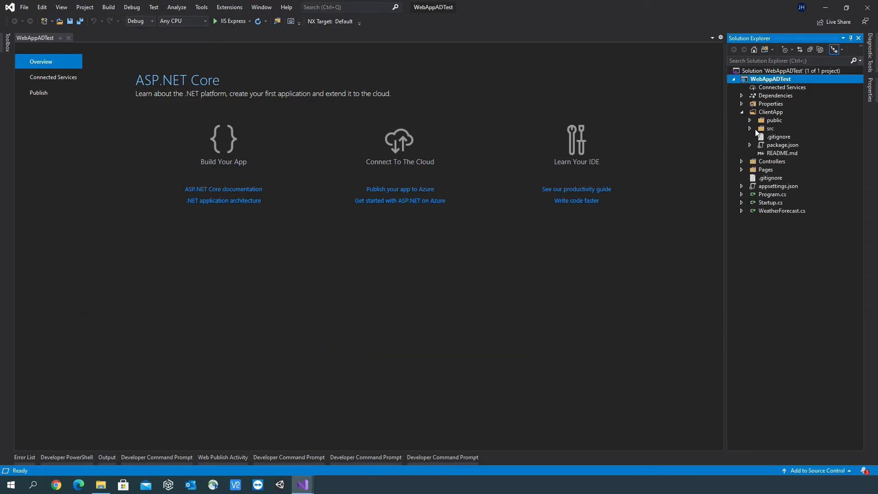
pyautogui.click(750, 128)
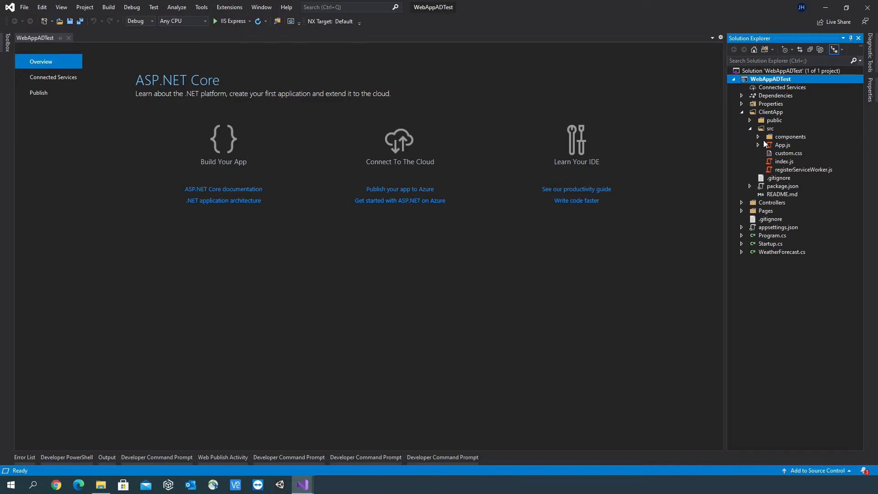
pyautogui.moveTo(769, 144)
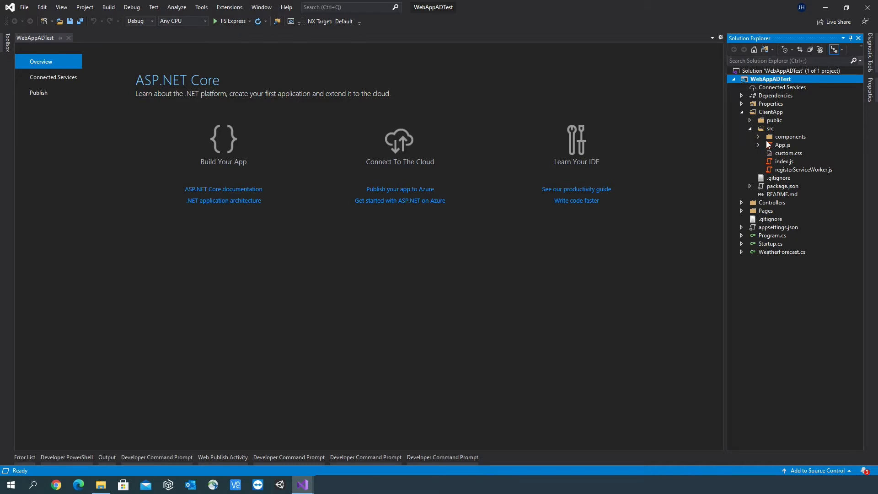
pyautogui.click(757, 136)
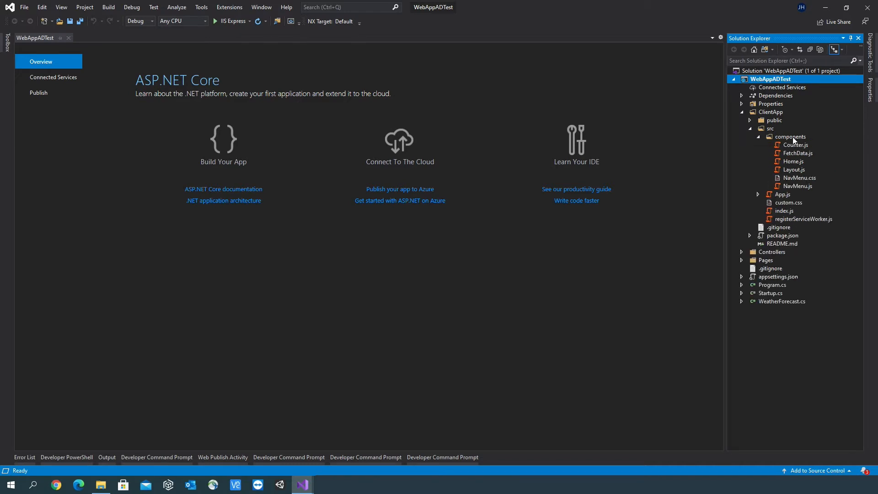
# Step: Add a new JavaScript File named GraphData.js to the components folder
pyautogui.rightClick(793, 137)
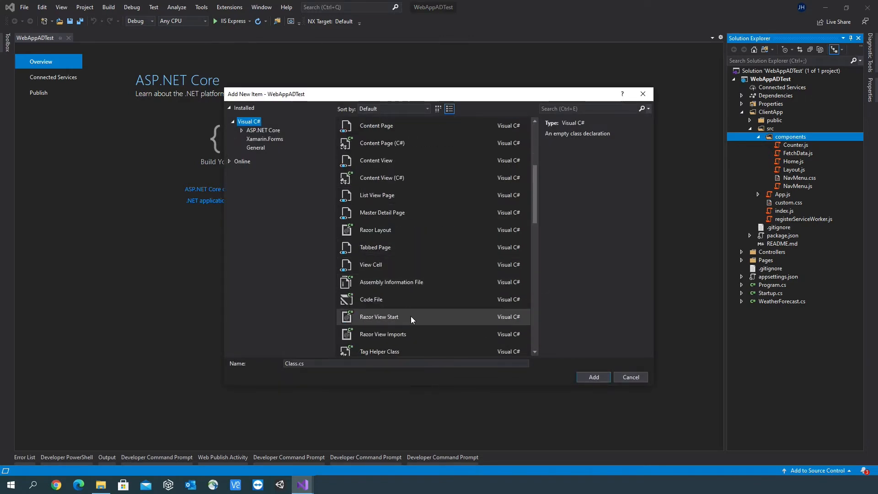
pyautogui.click(377, 317)
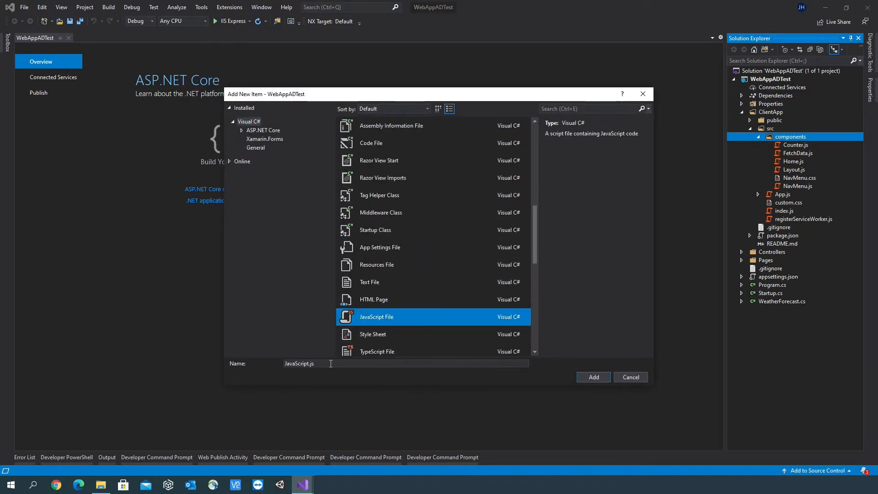
pyautogui.click(315, 363)
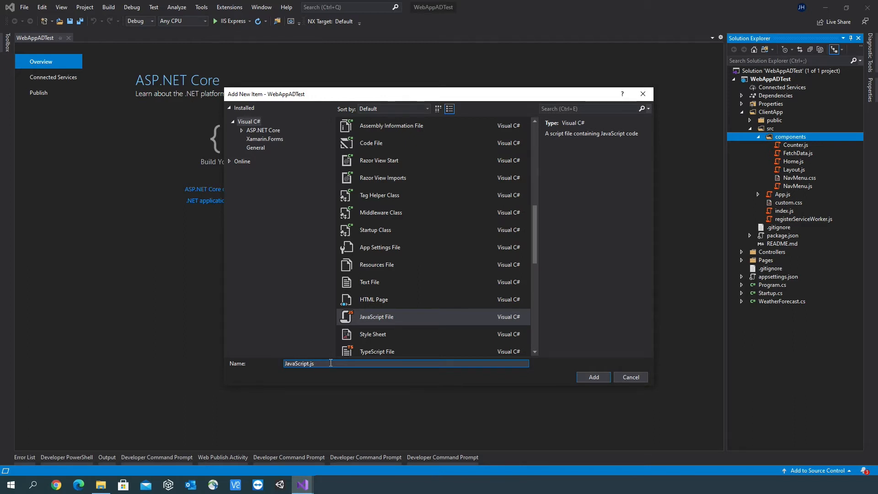
pyautogui.write('GraphData')
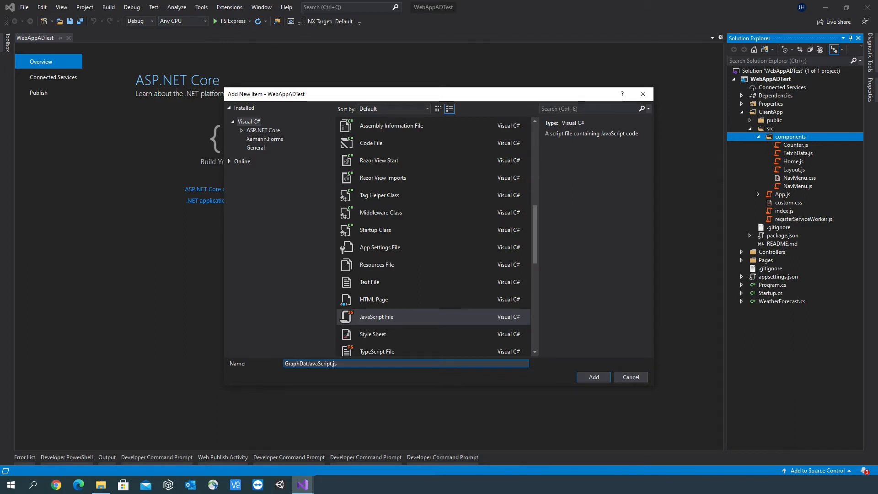
pyautogui.write('GraphDataript.js')
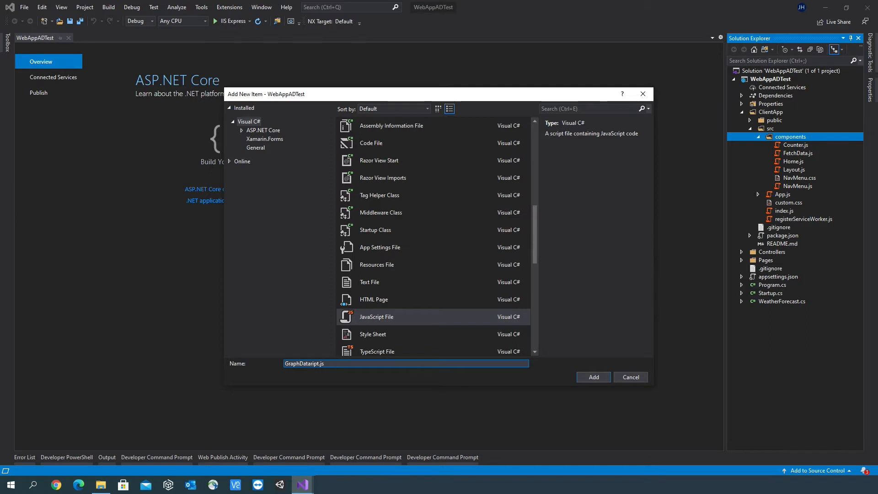
pyautogui.write('GraphData.js')
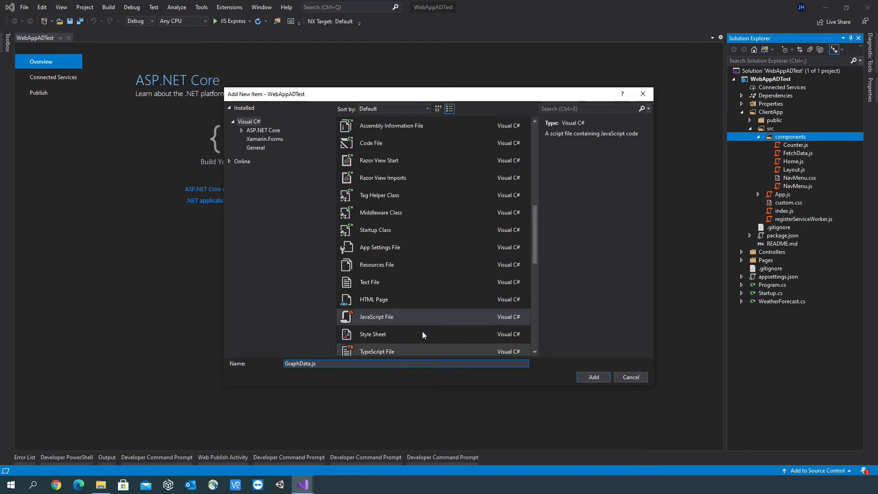
pyautogui.click(632, 377)
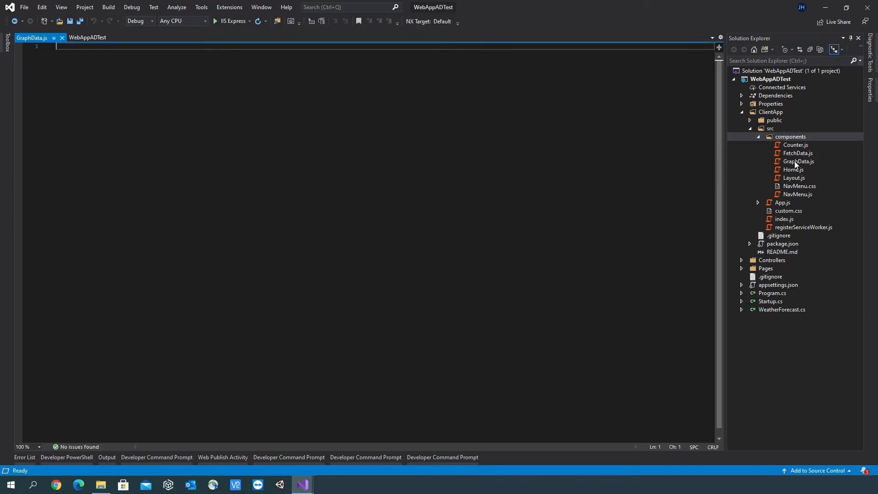
# Step: Paste the GraphData React component code into GraphData.js, save it, and select the src folder
pyautogui.click(799, 161)
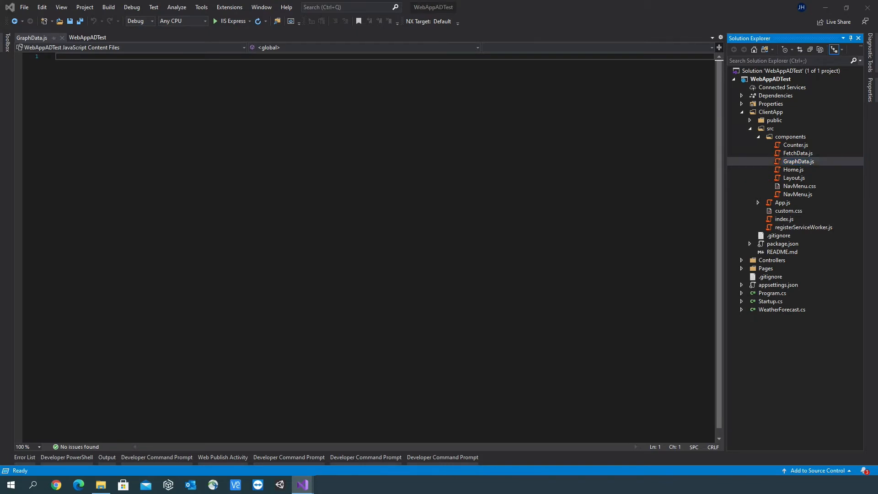
pyautogui.moveTo(798, 194)
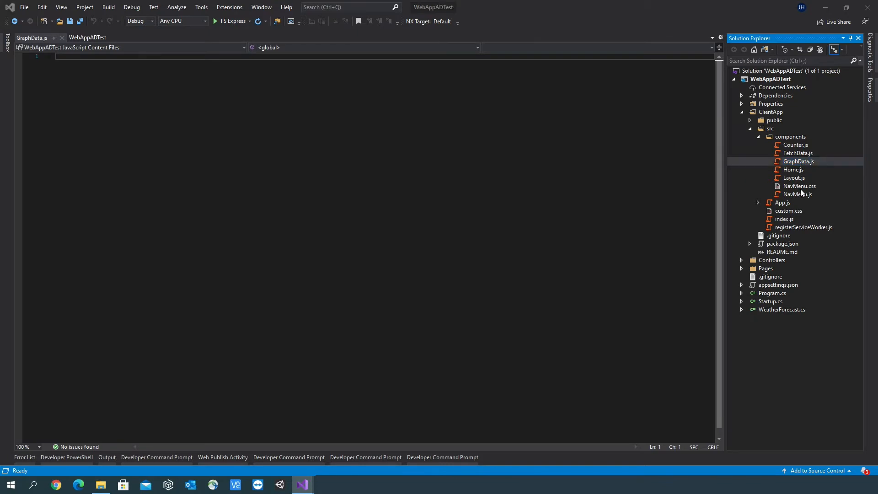
pyautogui.doubleClick(799, 161)
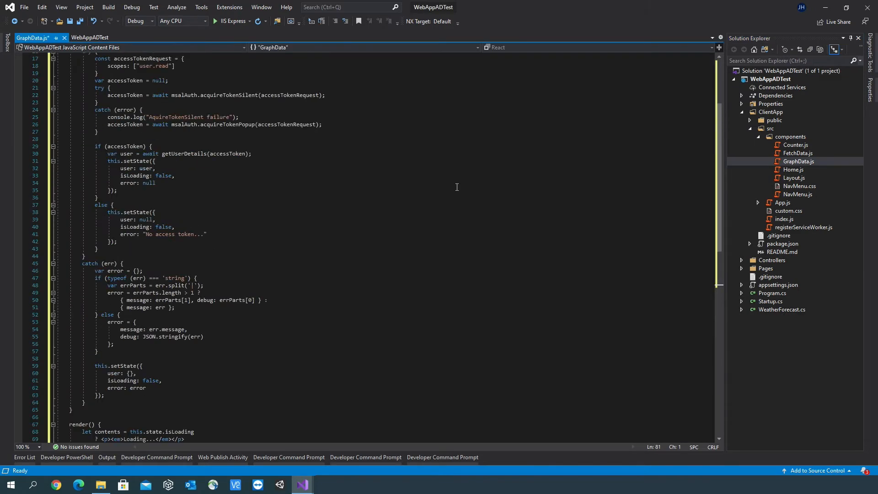
pyautogui.click(70, 21)
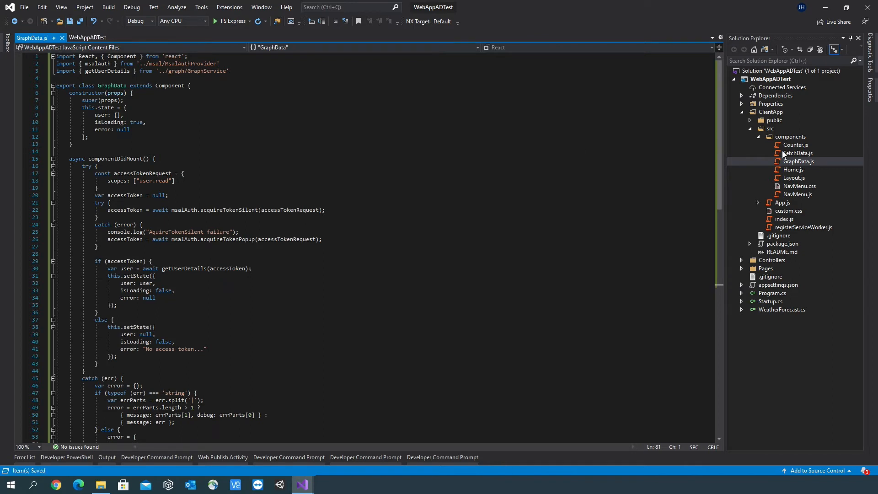
pyautogui.moveTo(799, 192)
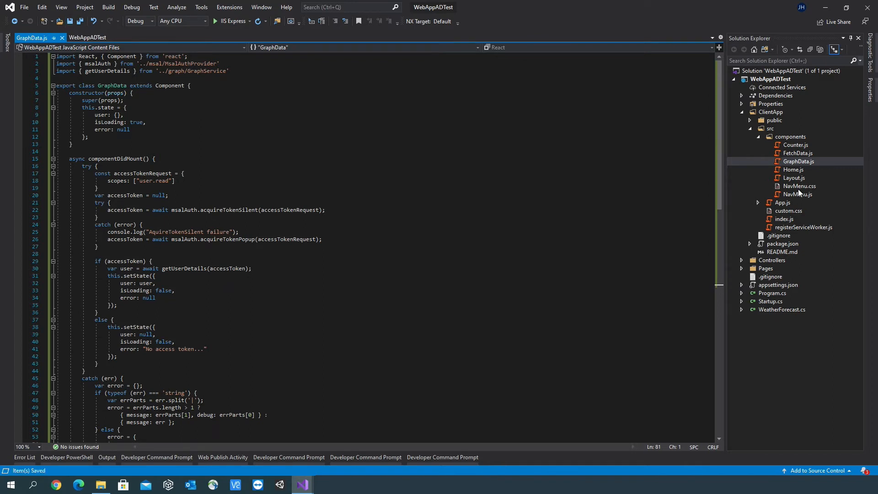
pyautogui.click(771, 128)
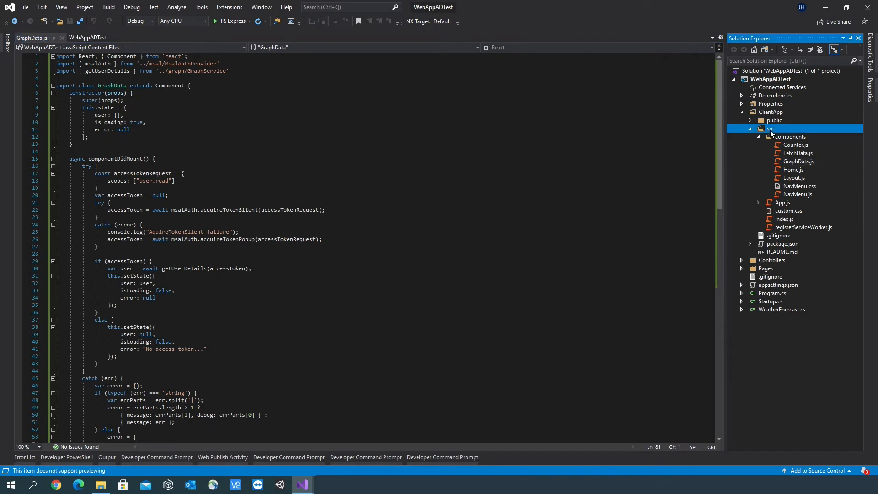
# Step: Add a new folder under src and name it graph
pyautogui.rightClick(771, 129)
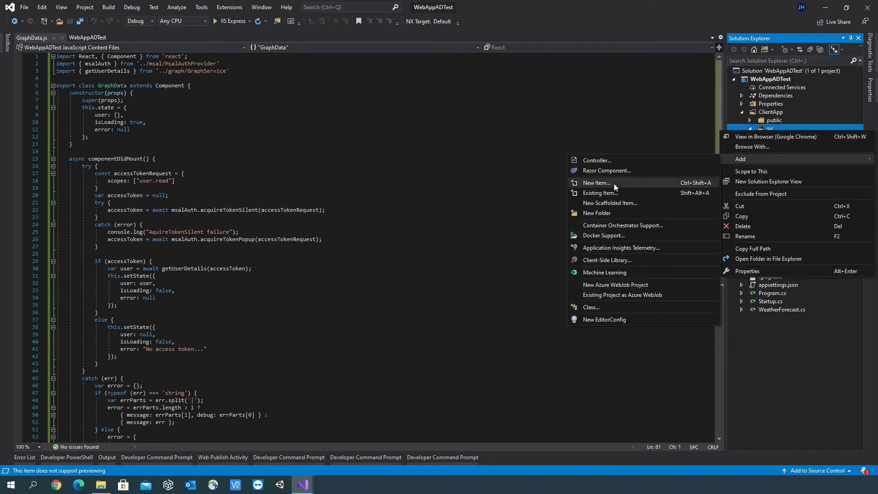
pyautogui.click(596, 213)
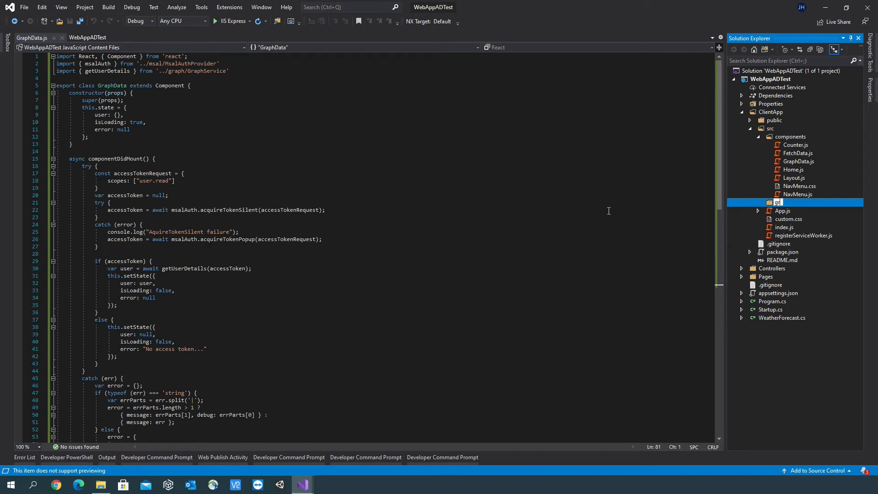
pyautogui.write('raph')
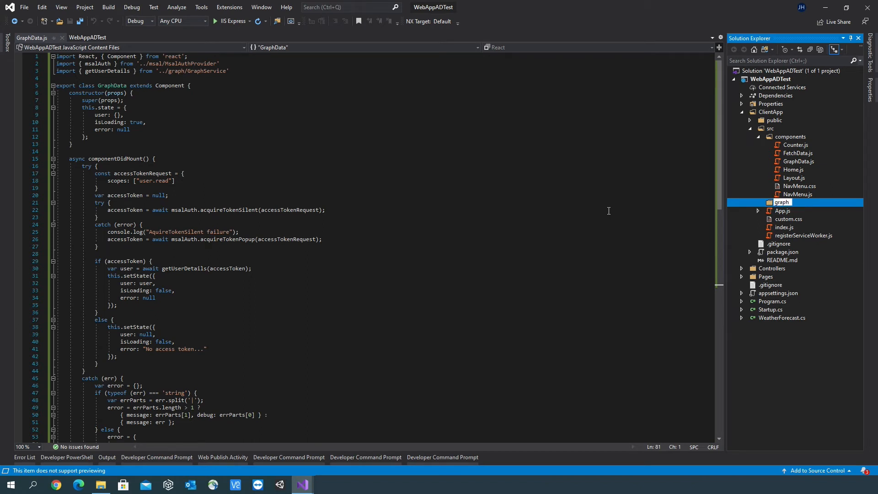
# Step: Start adding a JavaScript file named GraphService to the graph folder
pyautogui.rightClick(782, 202)
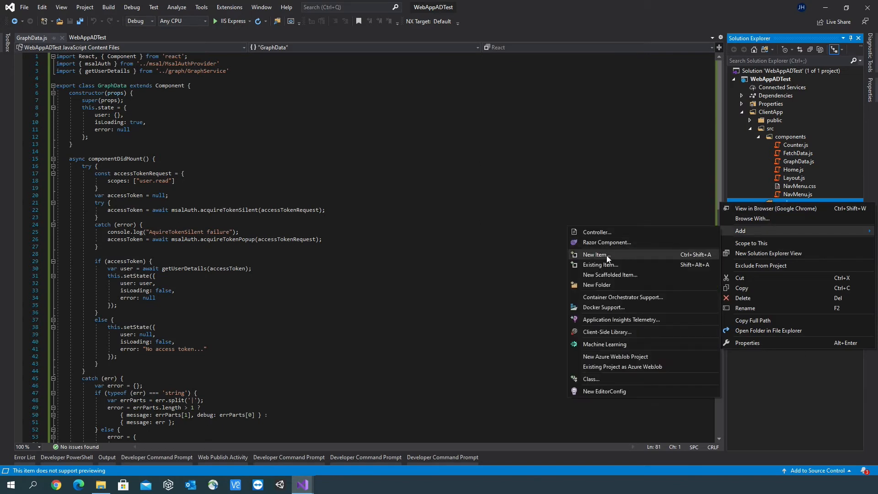
pyautogui.click(595, 254)
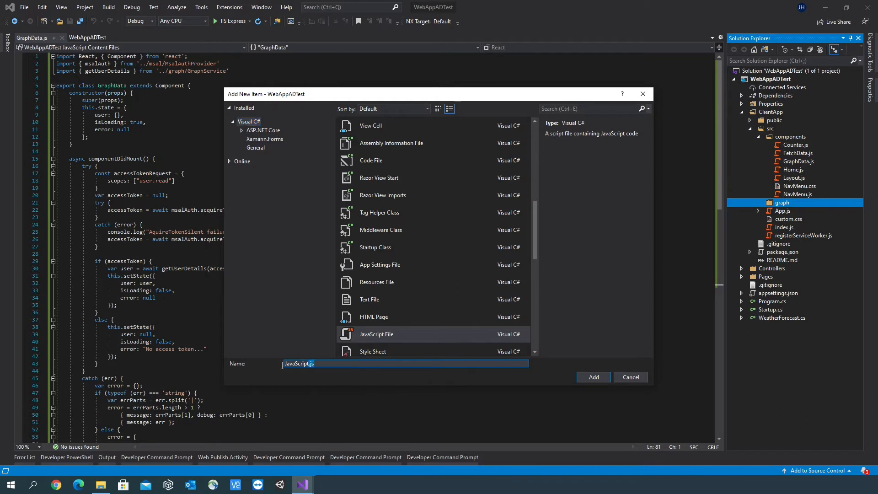
pyautogui.write('Gr')
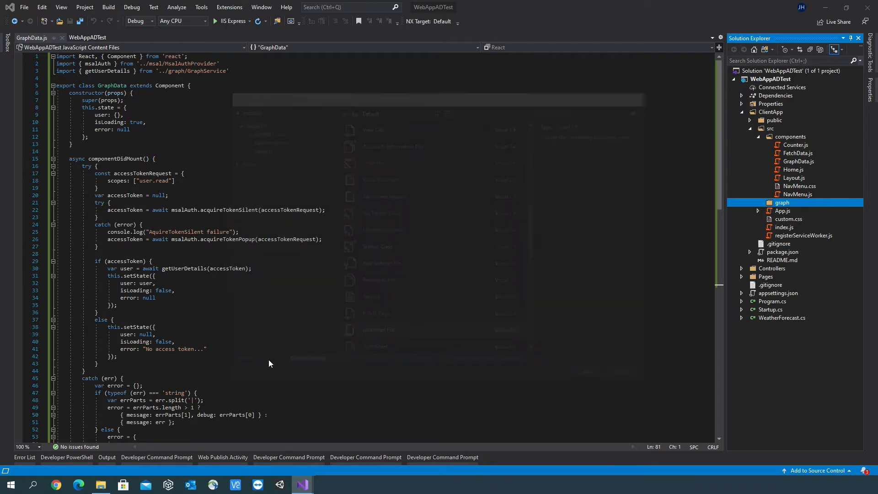
# Step: Paste the getGraphClient and getUserDetails functions into GraphService.js and save with Ctrl+S
pyautogui.doubleClick(802, 211)
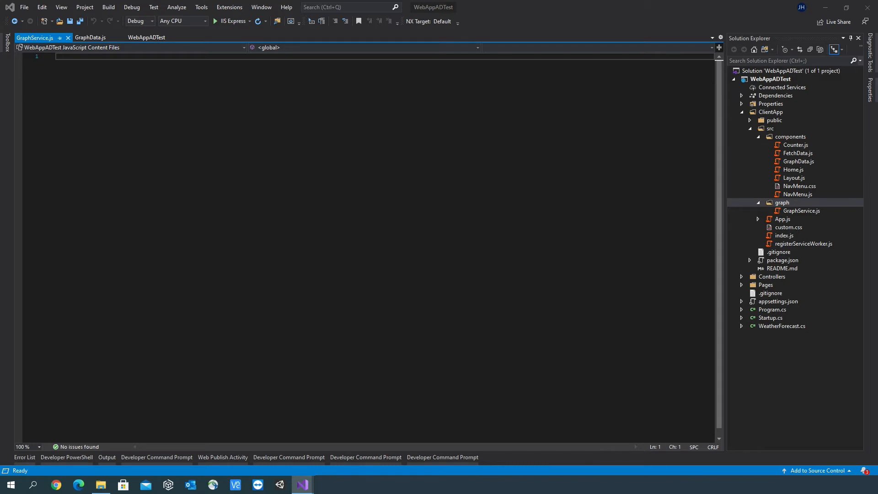
pyautogui.moveTo(487, 232)
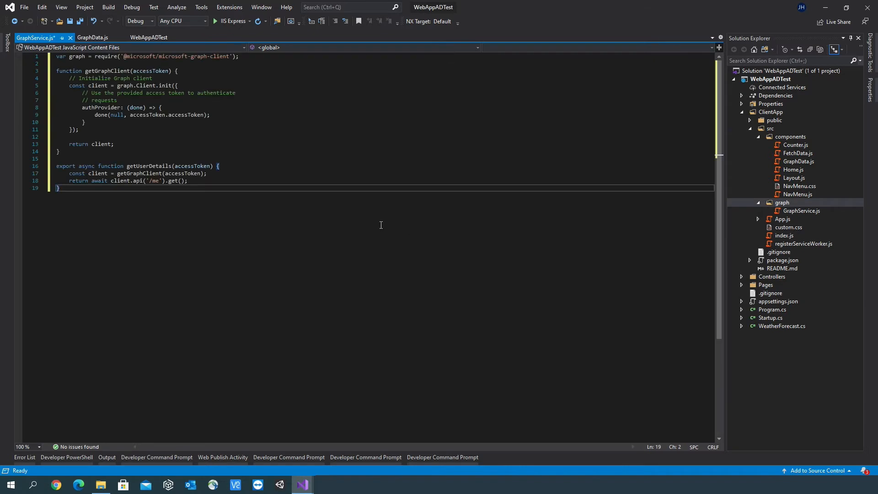
pyautogui.press('Ctrl+S')
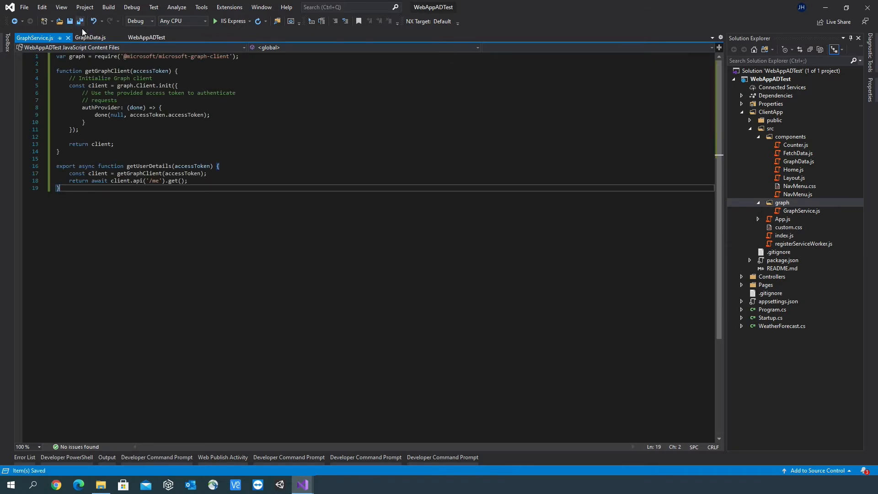
pyautogui.click(783, 219)
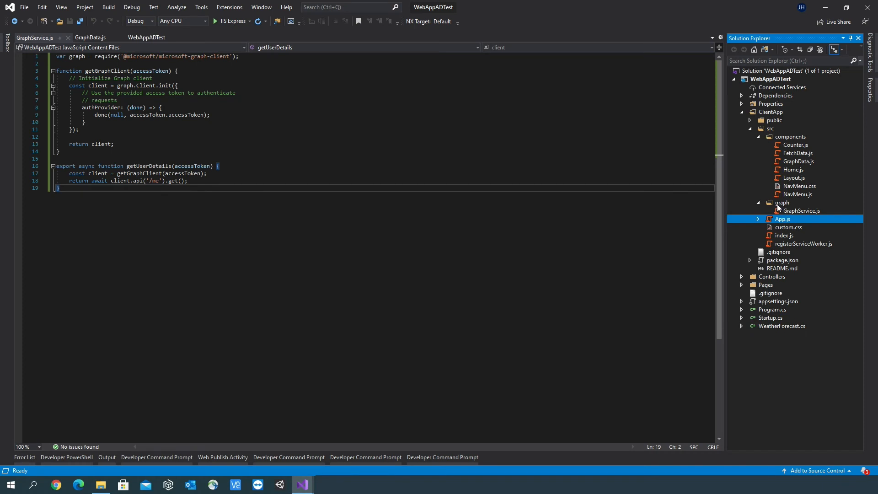
# Step: Create a new folder named msal under src
pyautogui.click(760, 136)
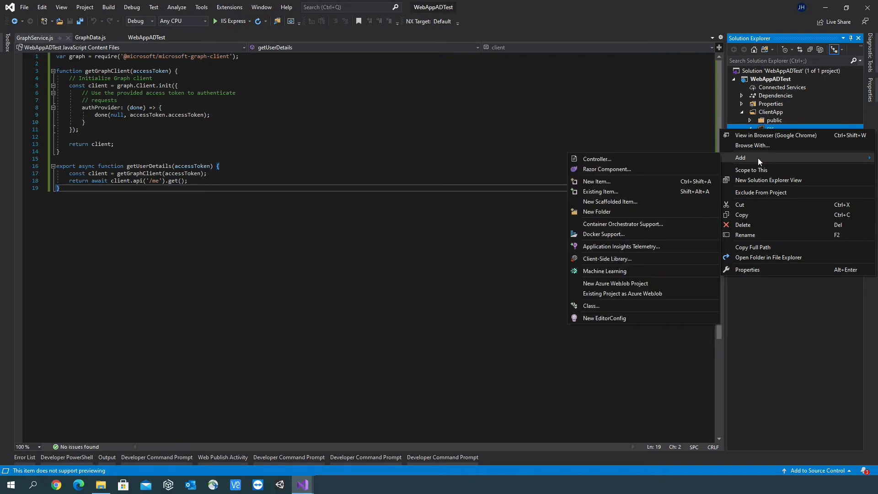
pyautogui.click(597, 211)
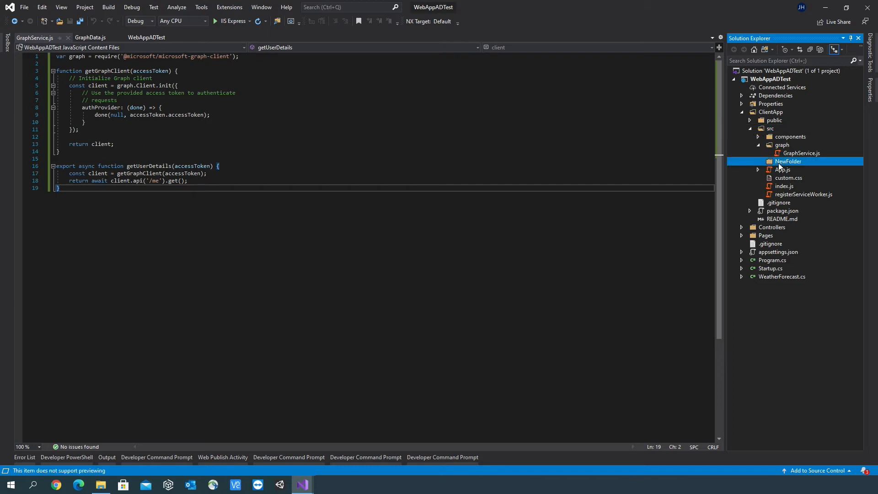
pyautogui.click(759, 144)
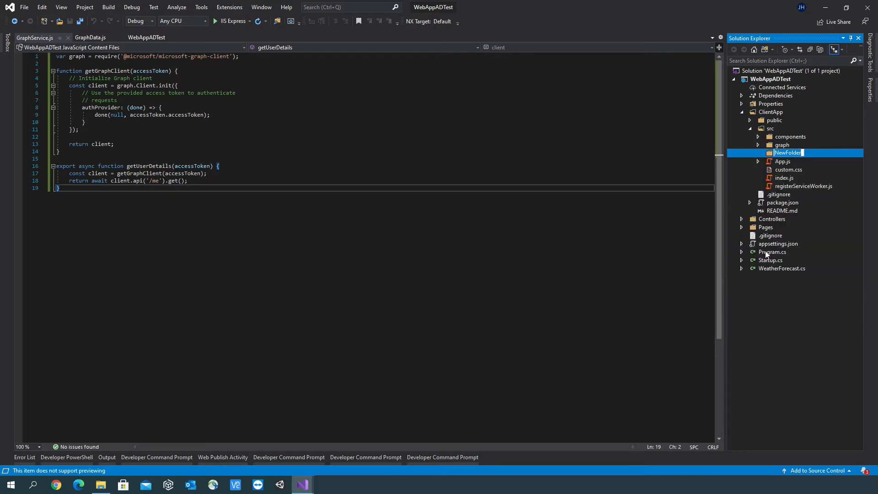
pyautogui.write('msal')
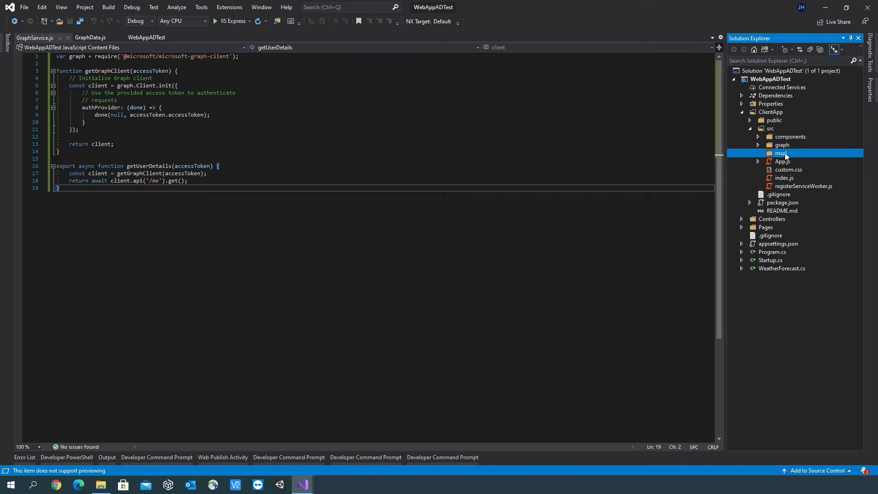
# Step: Add a new JavaScript file MsalAuthProvider.js inside the msal folder
pyautogui.rightClick(781, 153)
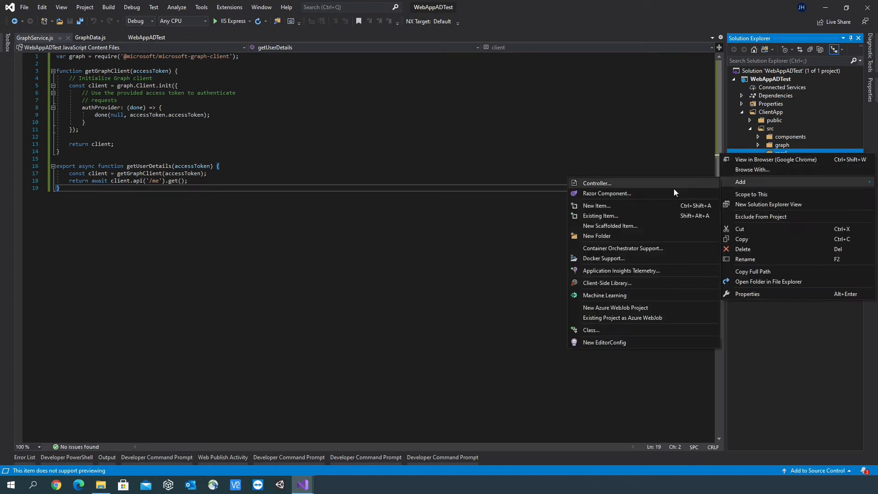
pyautogui.click(597, 205)
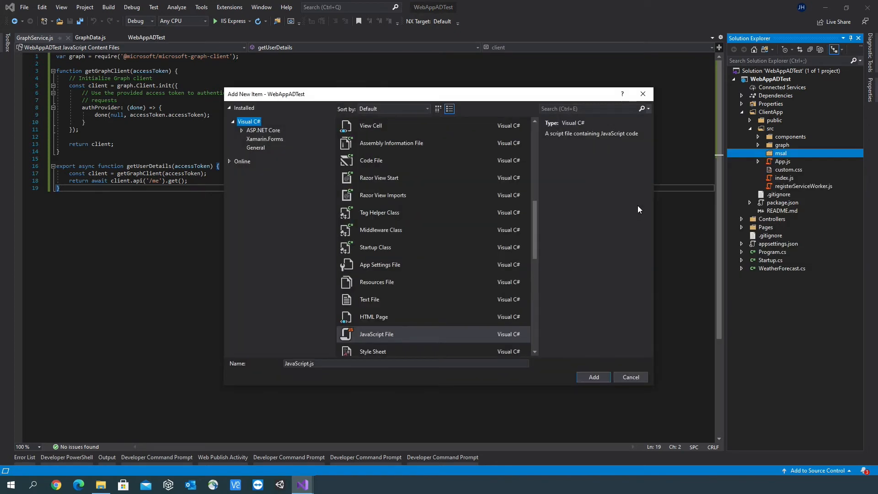
pyautogui.moveTo(395, 335)
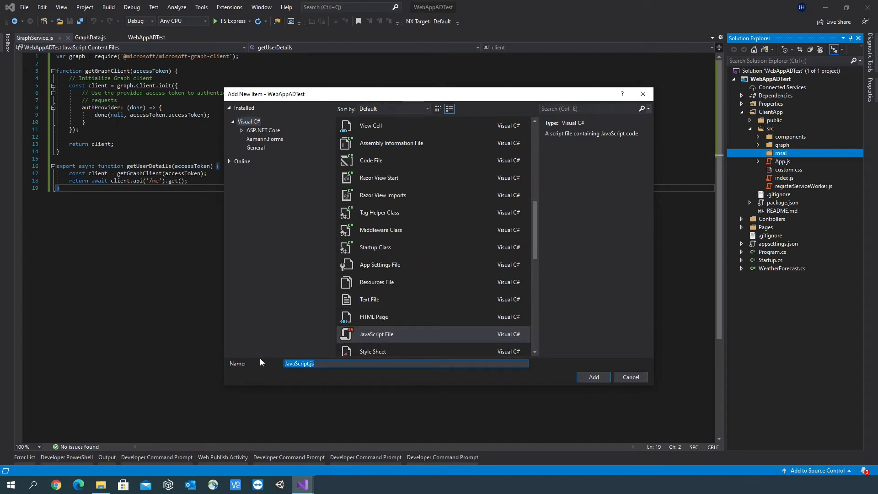
pyautogui.write('Msal')
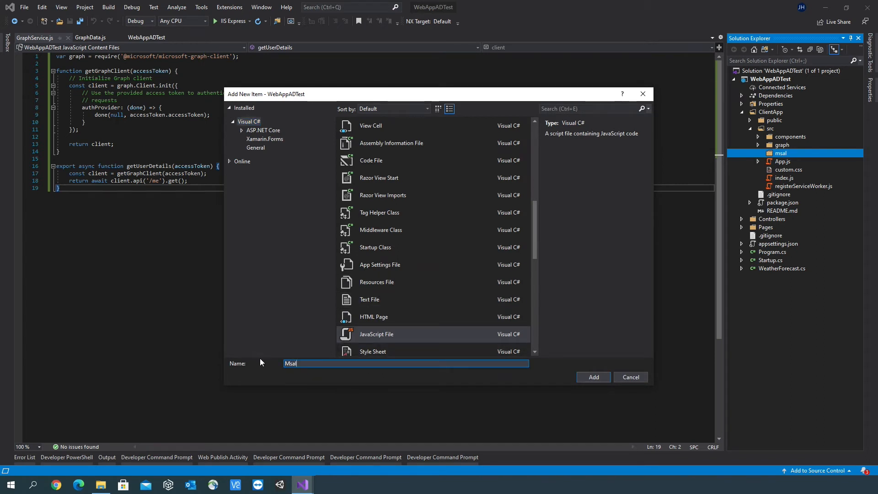
pyautogui.write('AuthPri')
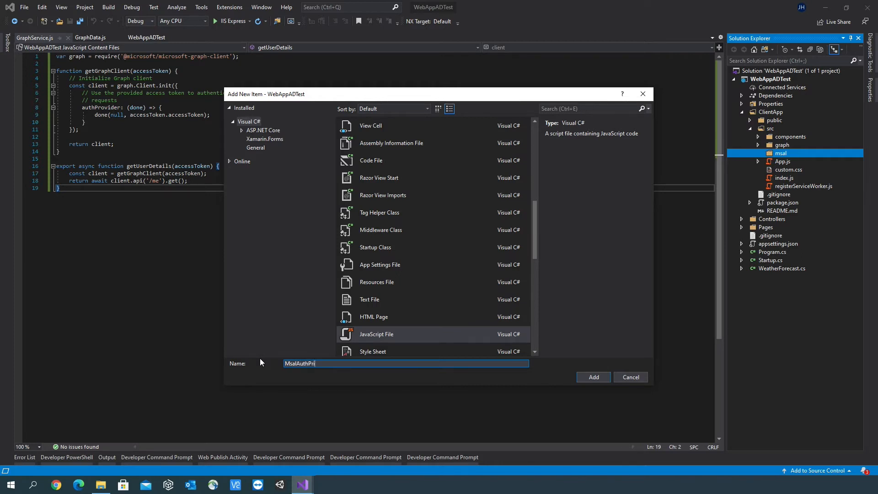
pyautogui.press('Backspace')
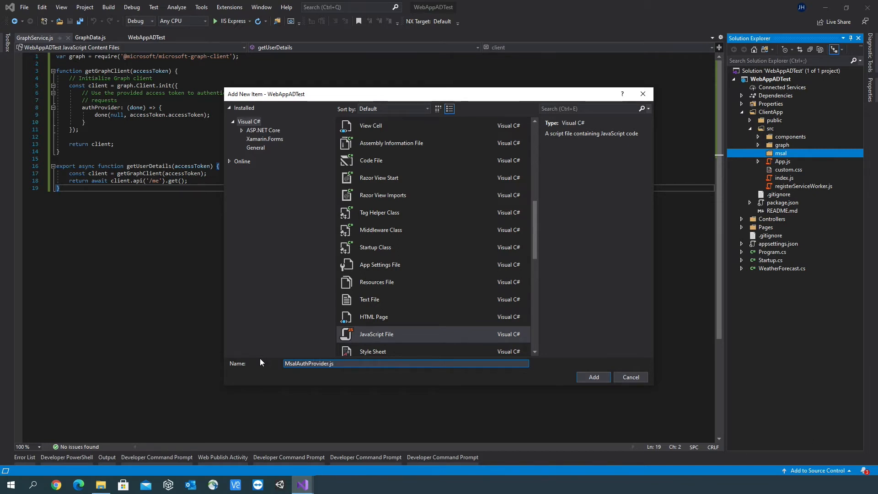
pyautogui.click(594, 377)
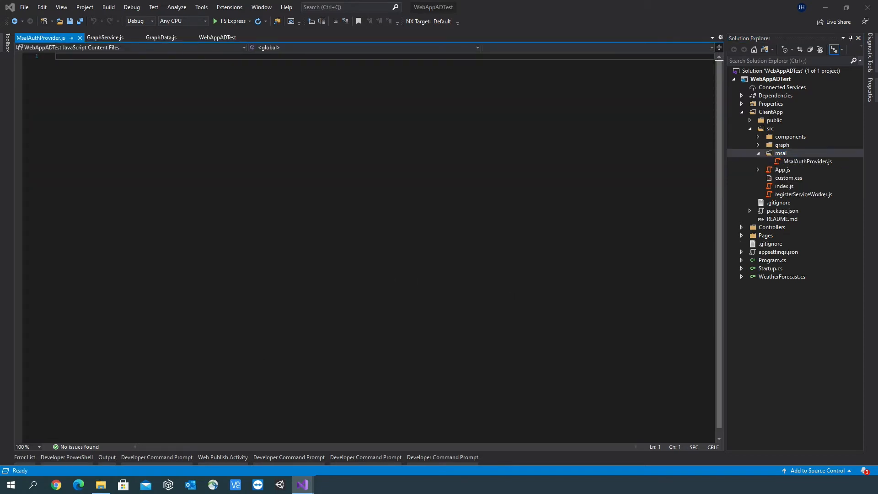
pyautogui.moveTo(611, 174)
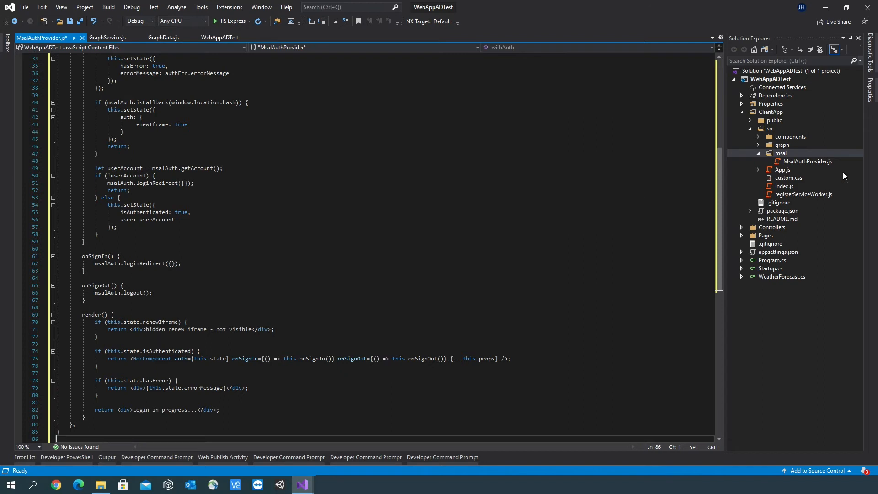
# Step: Add MsalConfig.js to msal and select the clientId and authority placeholders for editing
pyautogui.rightClick(781, 153)
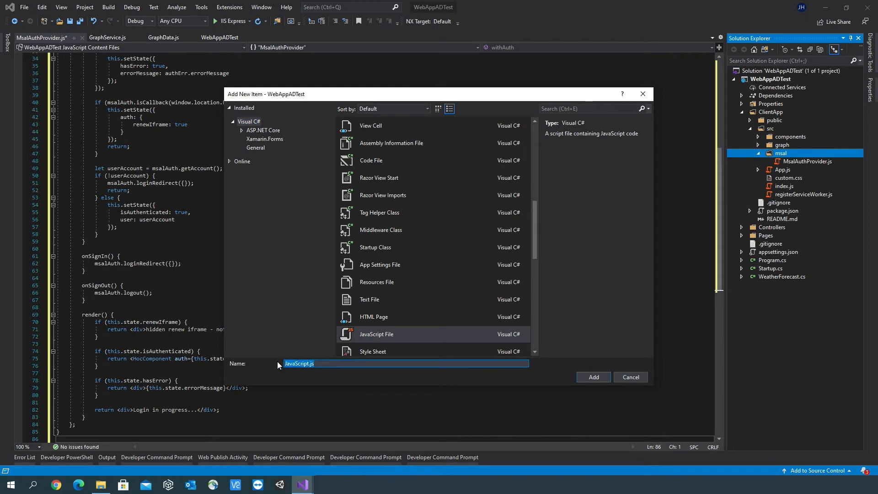
pyautogui.write('Ms')
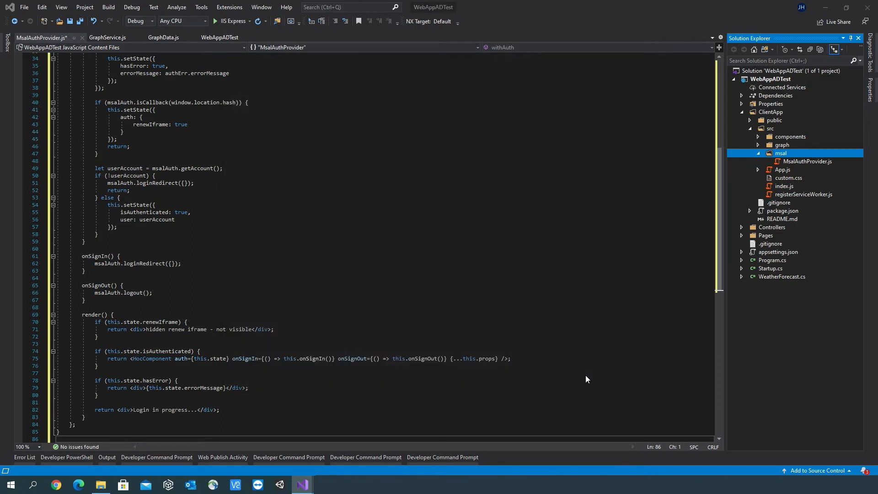
pyautogui.doubleClick(800, 170)
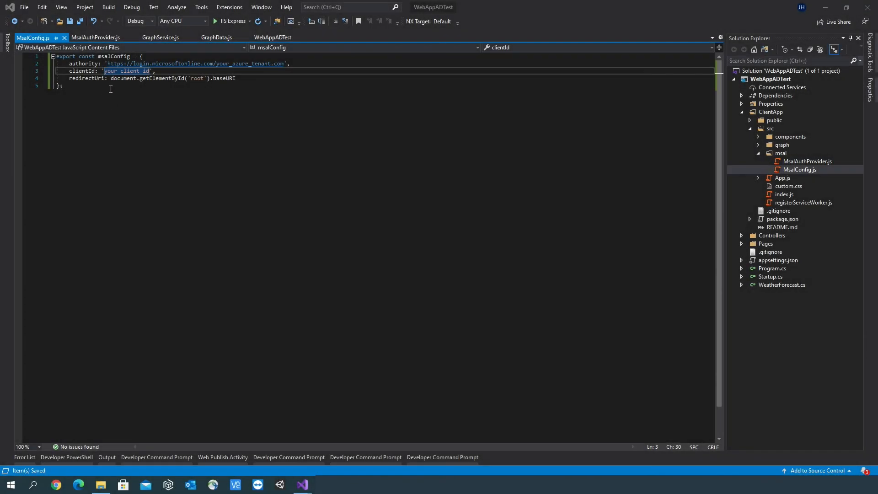
pyautogui.moveTo(185, 127)
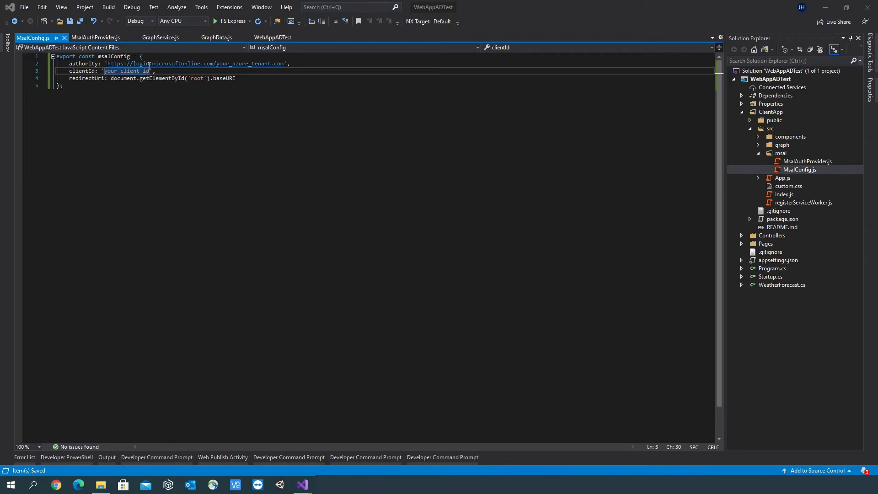
pyautogui.moveTo(275, 130)
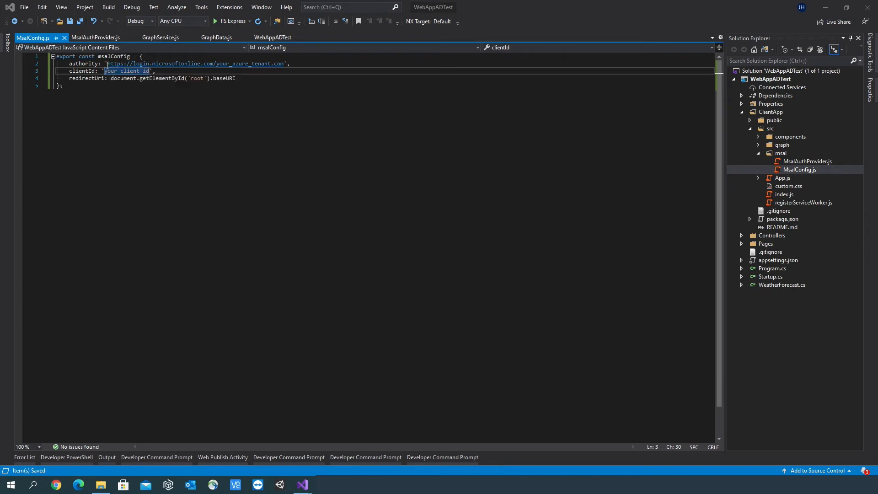
pyautogui.moveTo(169, 64)
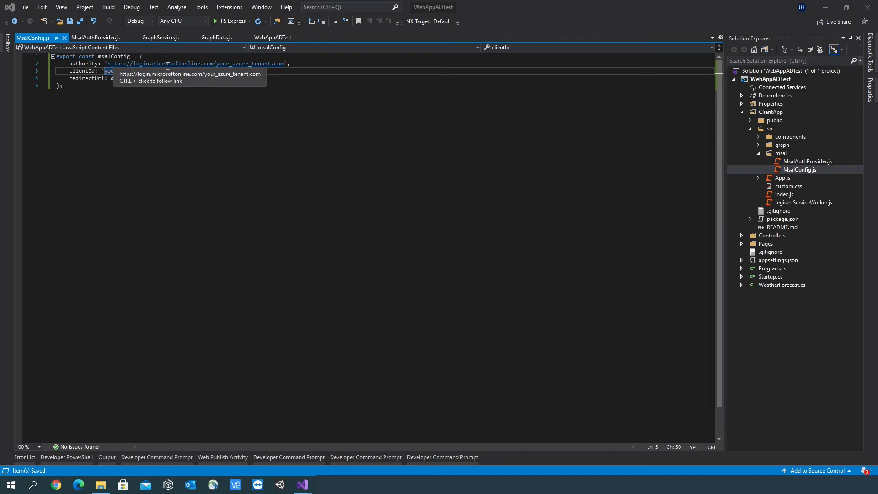
pyautogui.moveTo(219, 64)
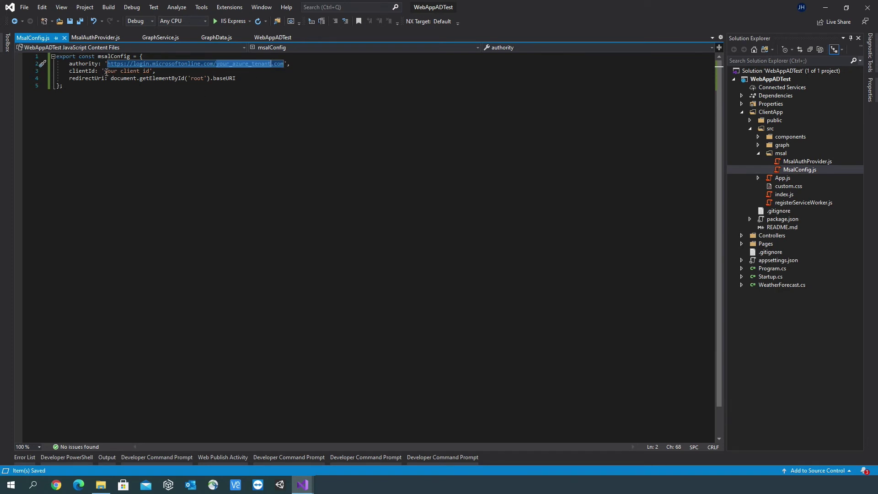
pyautogui.doubleClick(128, 72)
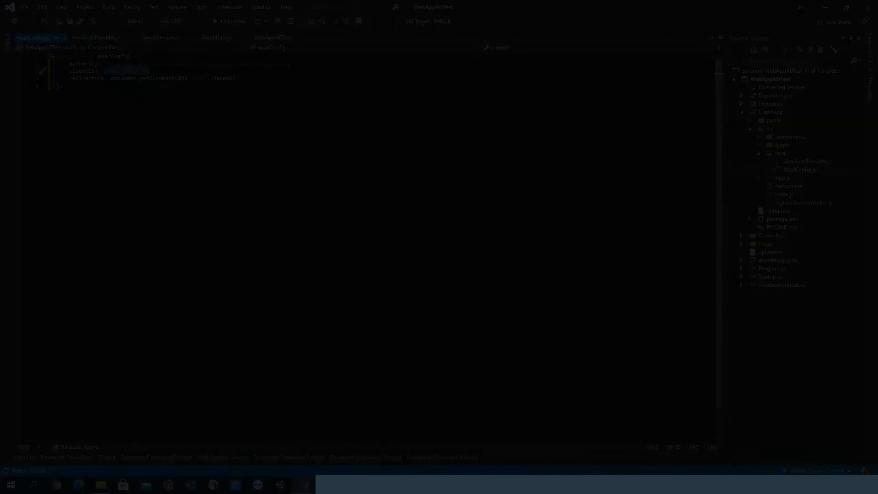
# Step: Replace App.js with the withAuth-wrapped RootApp and graph-data route, then save
pyautogui.click(784, 178)
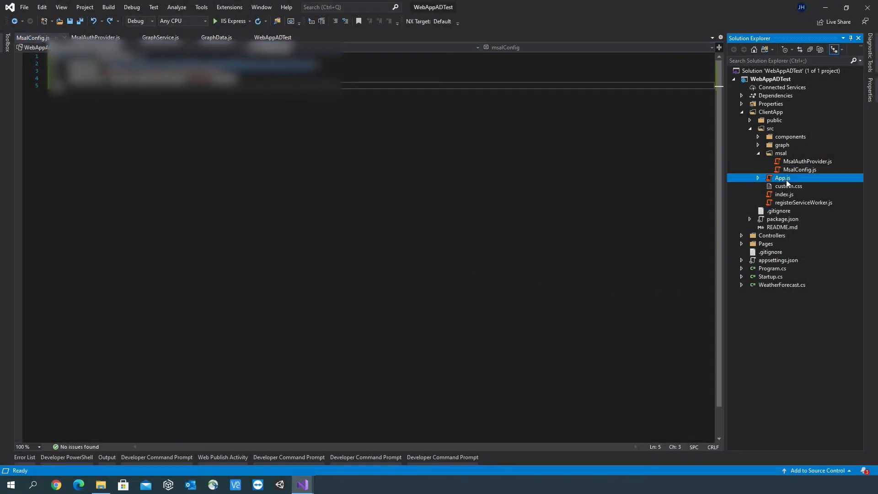
pyautogui.doubleClick(783, 177)
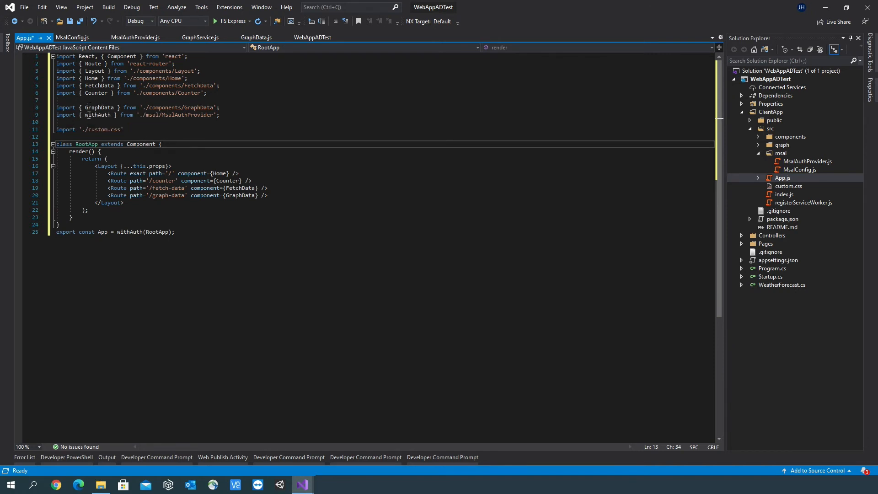
pyautogui.moveTo(197, 115)
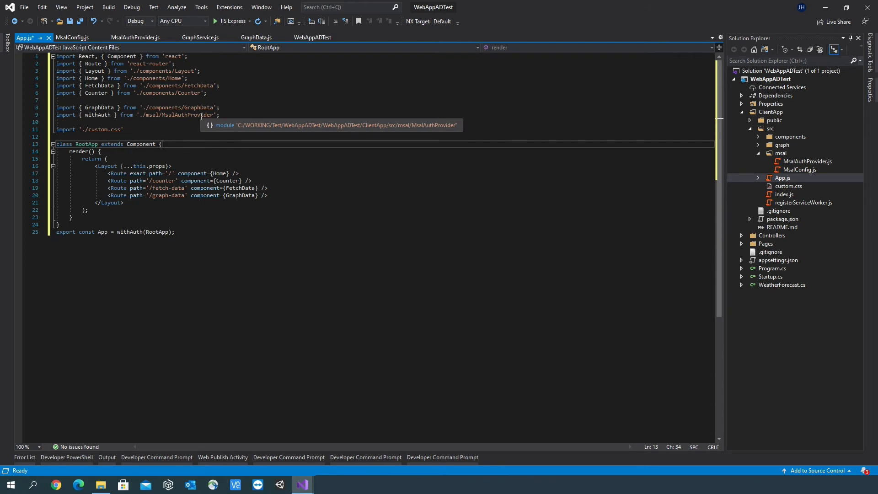
pyautogui.moveTo(108, 195)
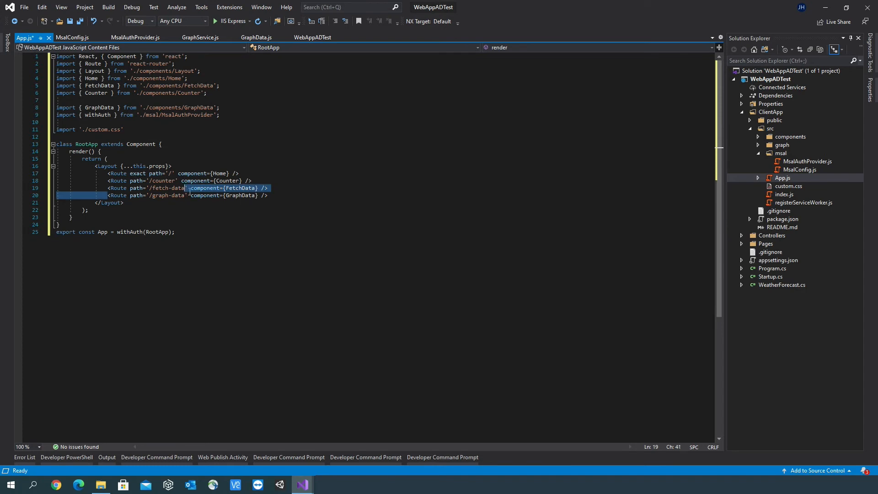
pyautogui.click(187, 194)
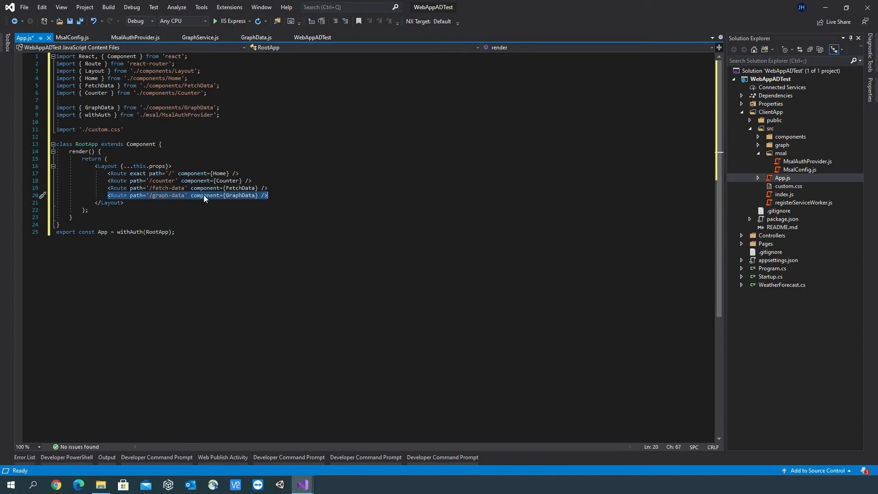
pyautogui.moveTo(187, 199)
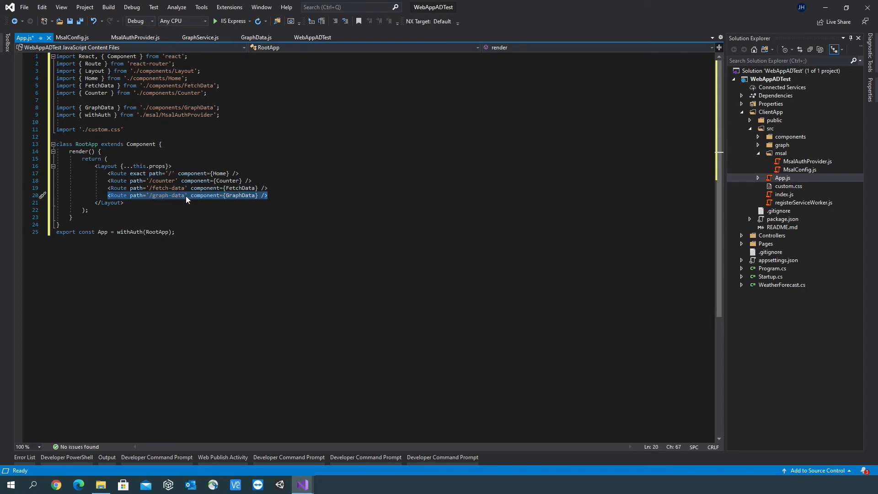
pyautogui.click(71, 36)
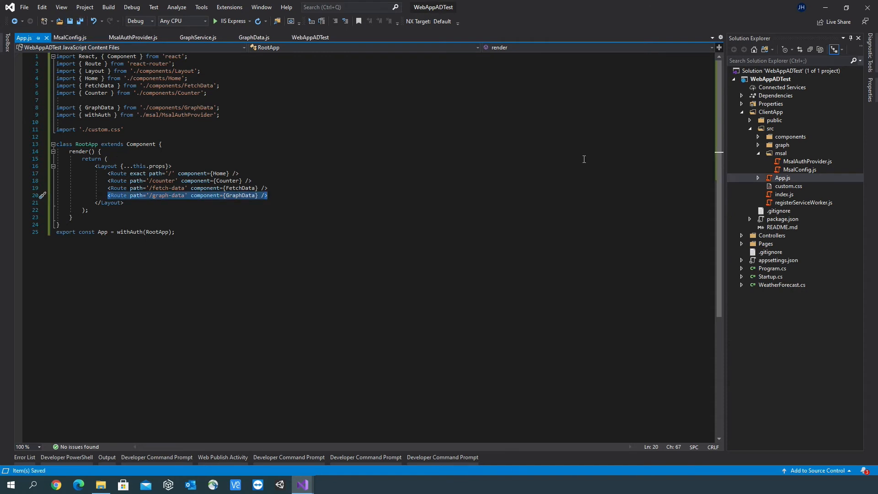
pyautogui.click(785, 194)
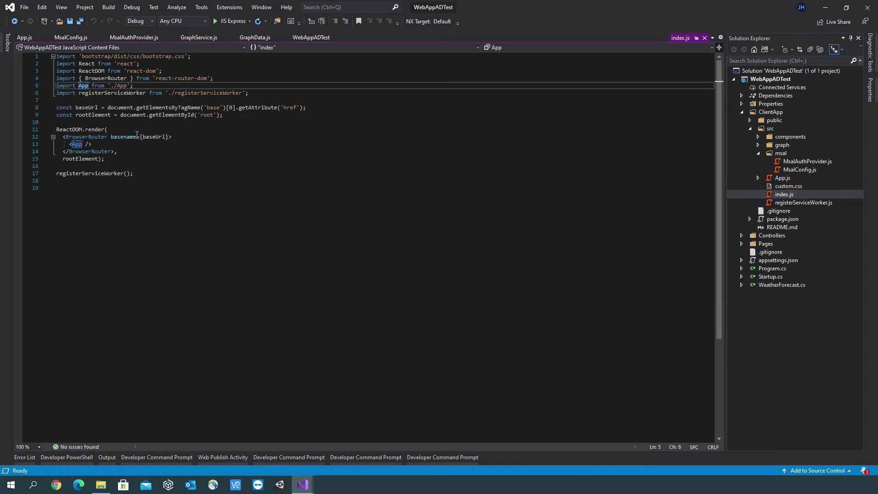
# Step: Change index.js to import { App } from './App' and save
pyautogui.write('{')
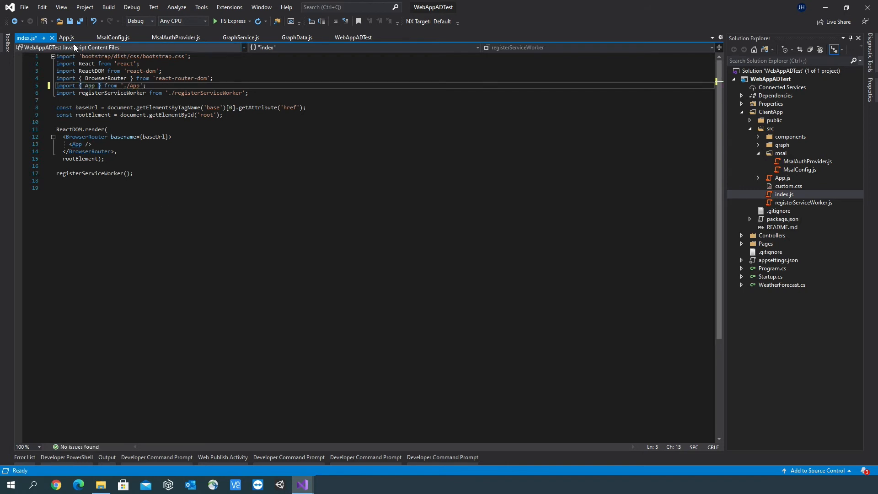
pyautogui.press('Ctrl+S')
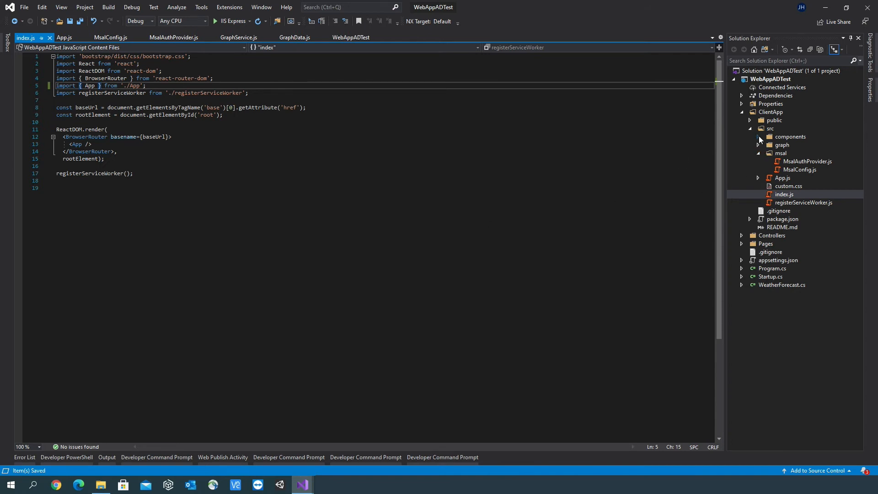
pyautogui.click(759, 137)
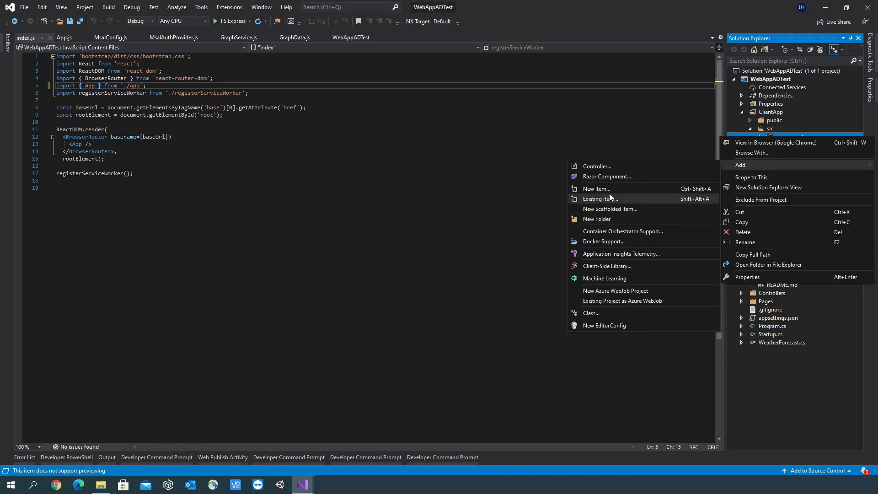
# Step: Create UserLogin.js in components with the sign-in/sign-out component code and save
pyautogui.click(597, 189)
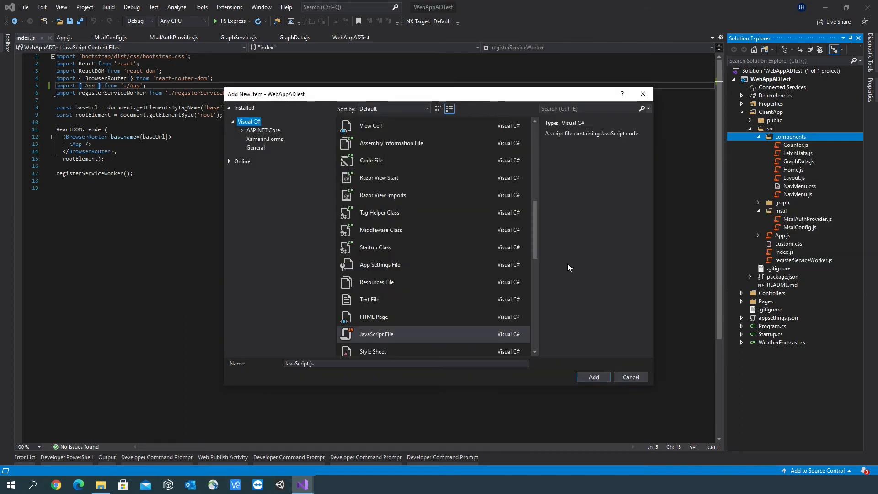
pyautogui.click(339, 363)
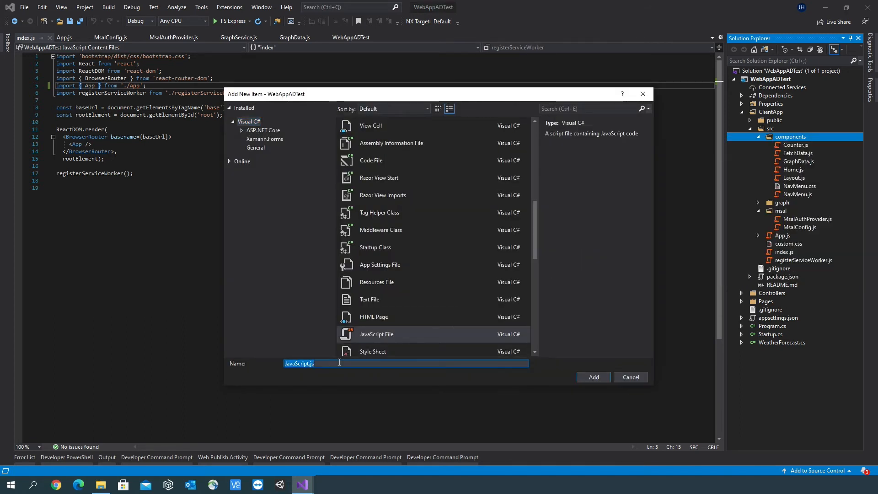
pyautogui.write('UserLogin.js')
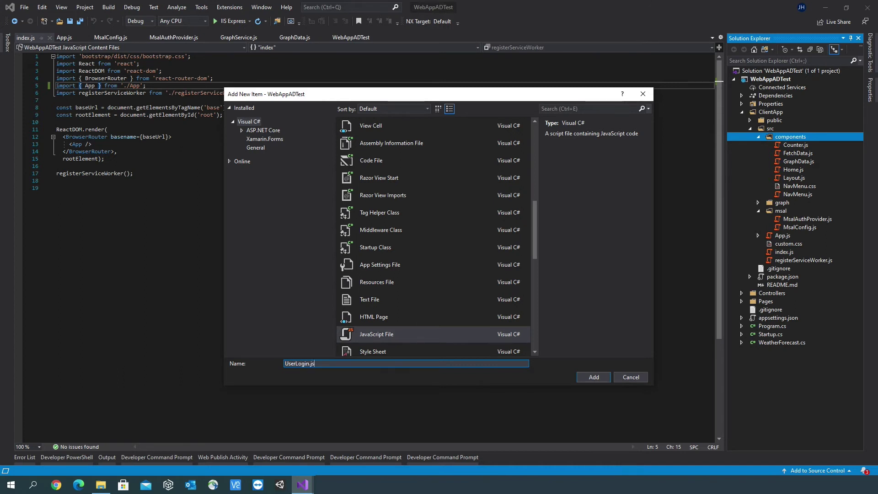
pyautogui.click(594, 377)
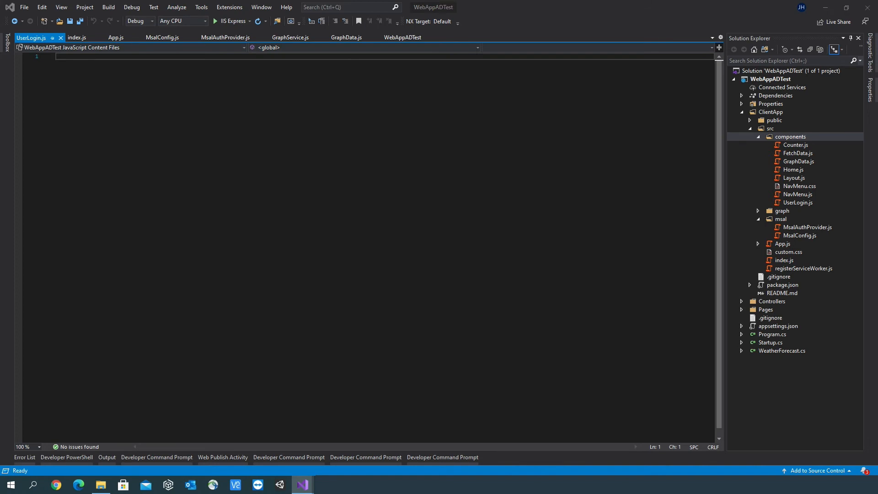
pyautogui.moveTo(462, 217)
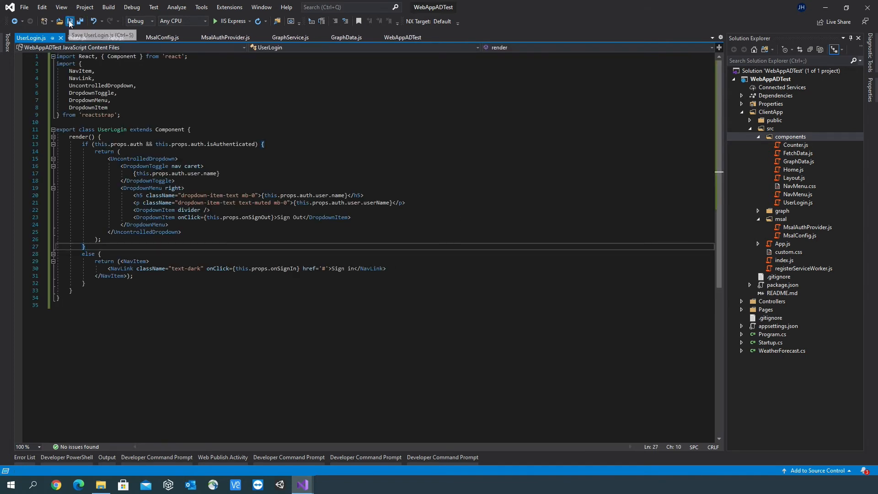
pyautogui.click(68, 22)
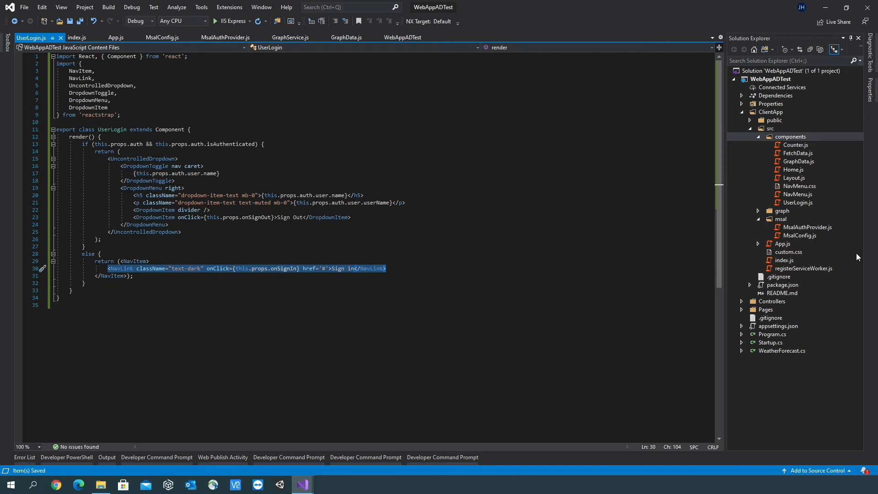
# Step: Add import { UserLogin } from './UserLogin'; to NavMenu.js
pyautogui.click(798, 194)
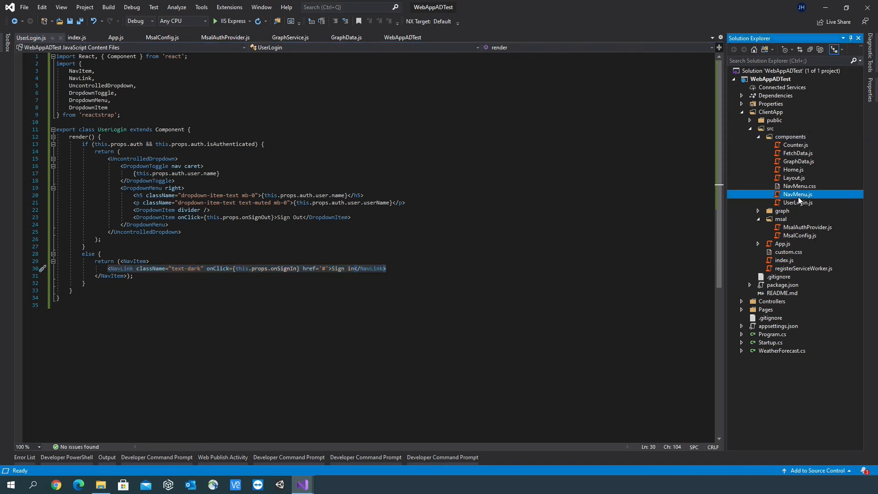
pyautogui.doubleClick(798, 194)
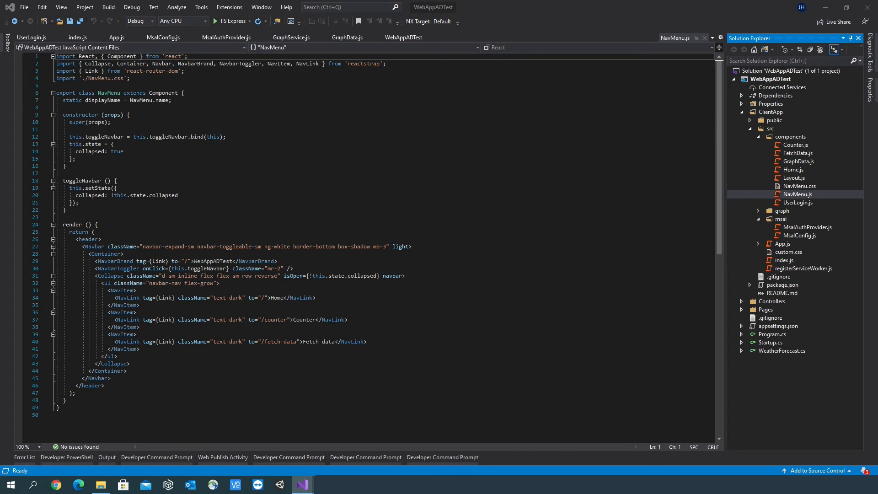
pyautogui.click(207, 71)
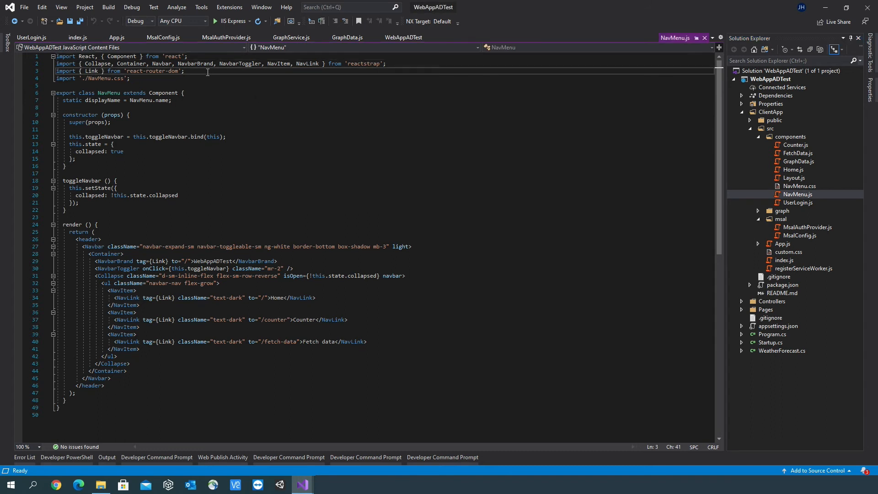
pyautogui.press('Enter')
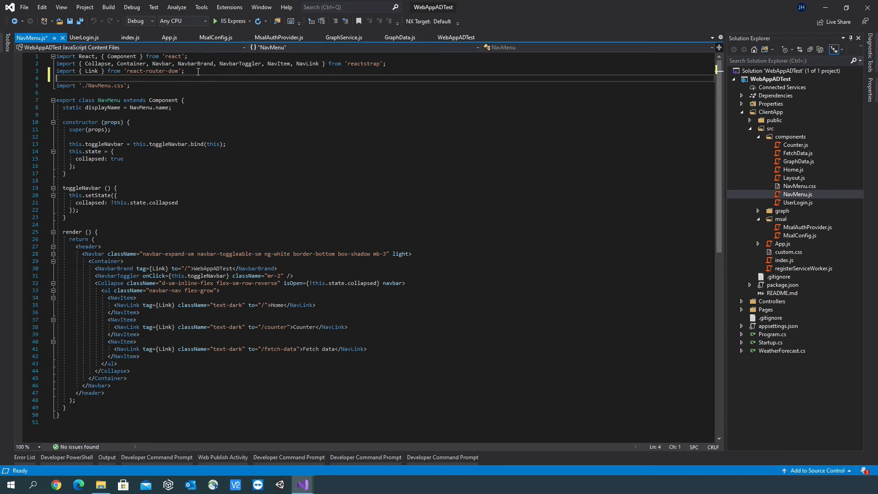
pyautogui.write("import { UserLogin } from './UserLogin';")
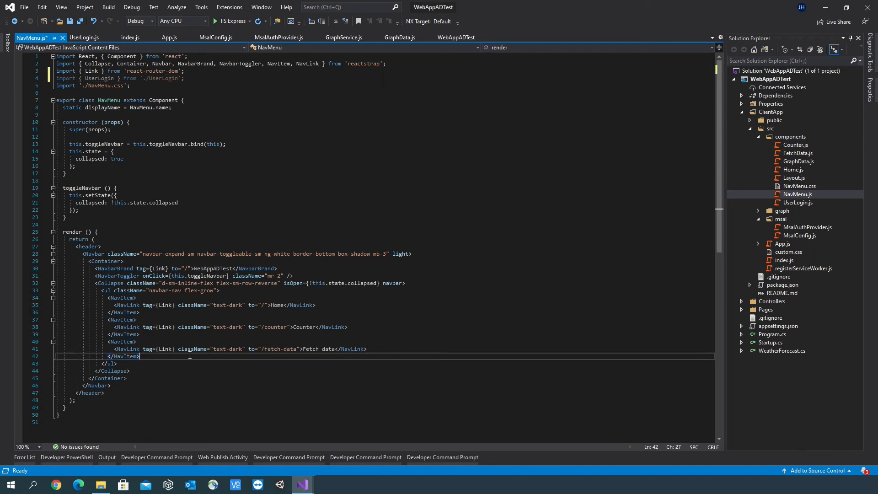
# Step: Insert <UserLogin {...this.props} /> after the last NavItem
pyautogui.press('Enter')
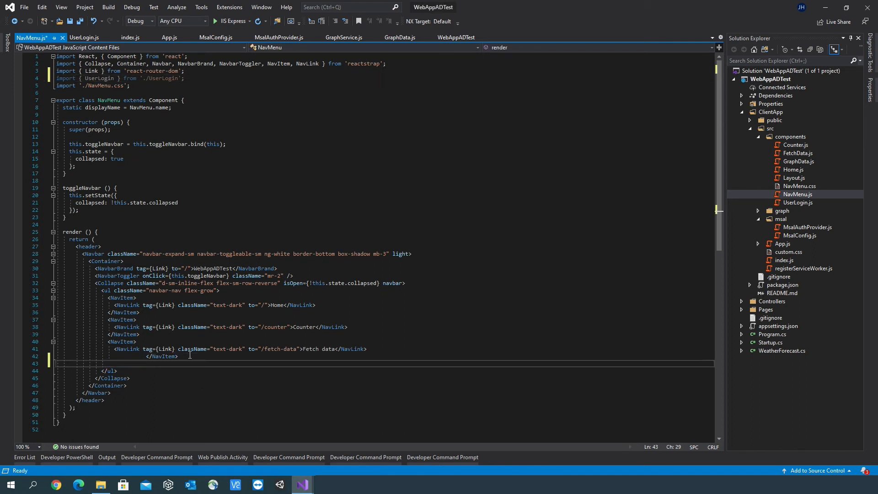
pyautogui.write('<UserLogin {...this.props} />')
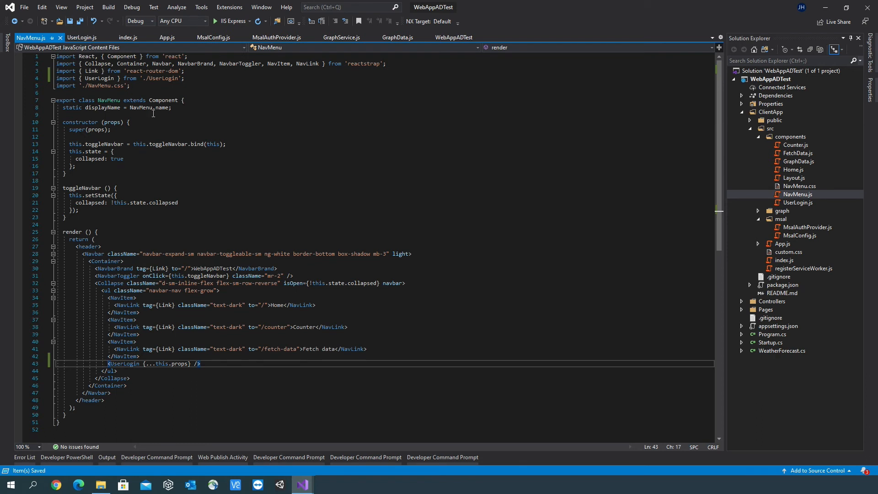
pyautogui.moveTo(795, 161)
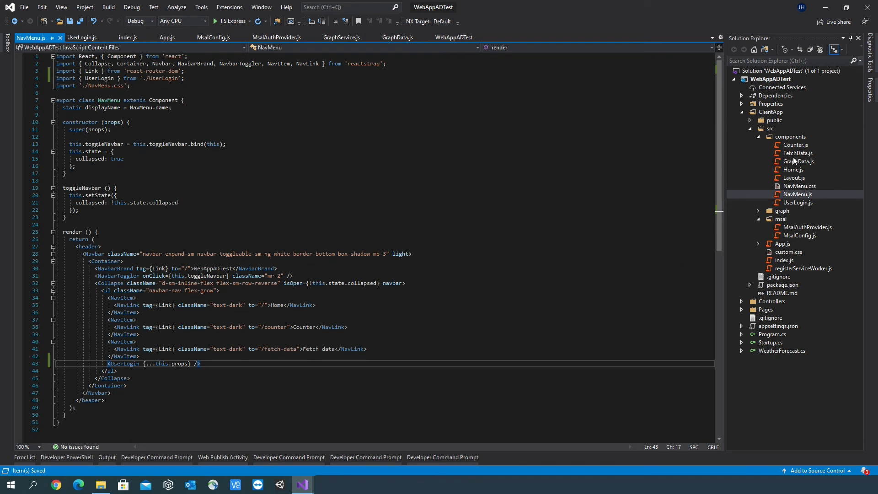
# Step: Change Layout.js to render <NavMenu {...this.props} /> and save
pyautogui.click(794, 178)
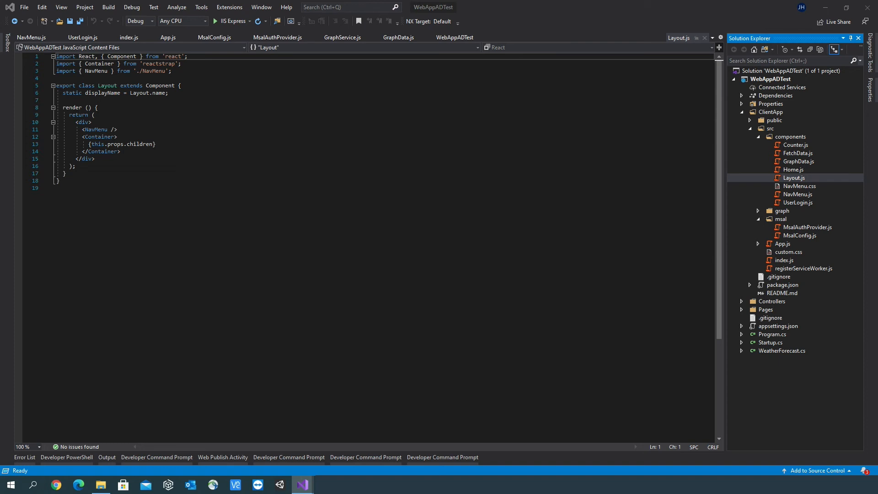
pyautogui.moveTo(548, 233)
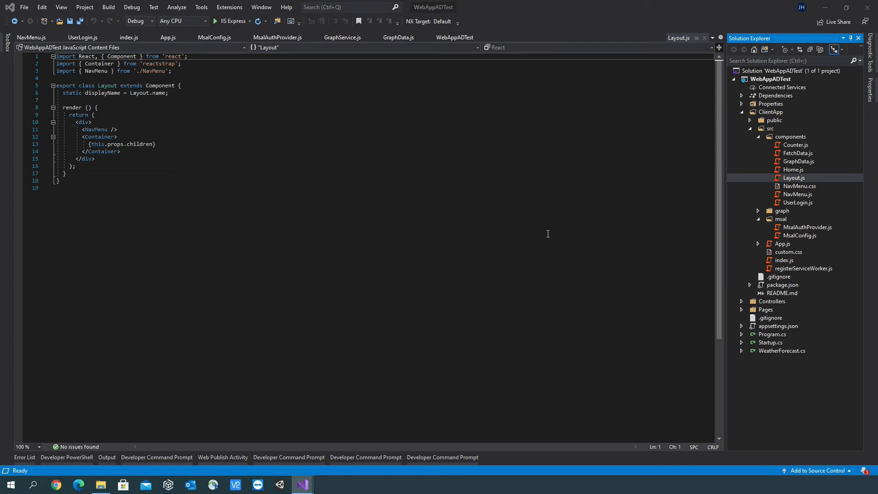
pyautogui.moveTo(95, 130)
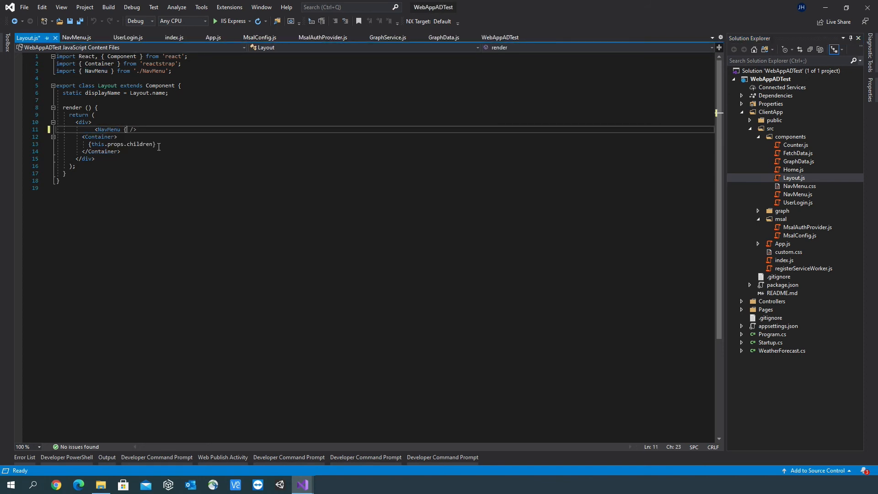
pyautogui.write('...t')
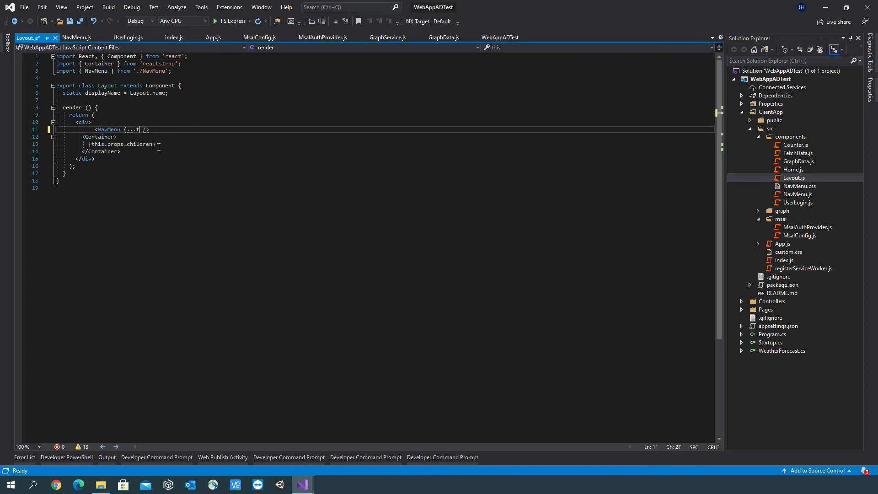
pyautogui.write('his.props')
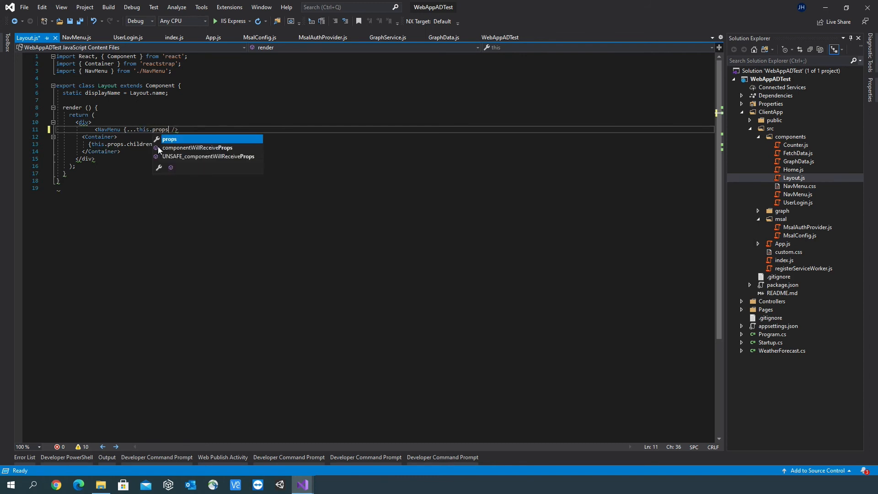
pyautogui.press('Tab')
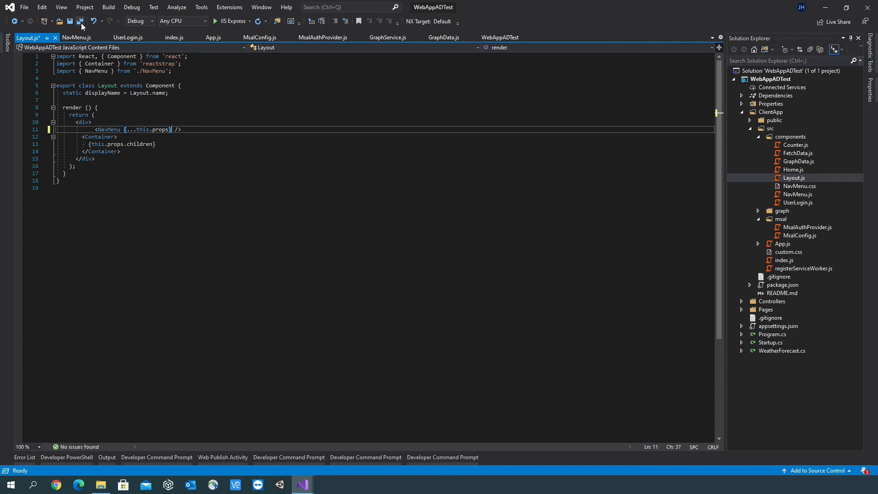
pyautogui.press('Ctrl+S')
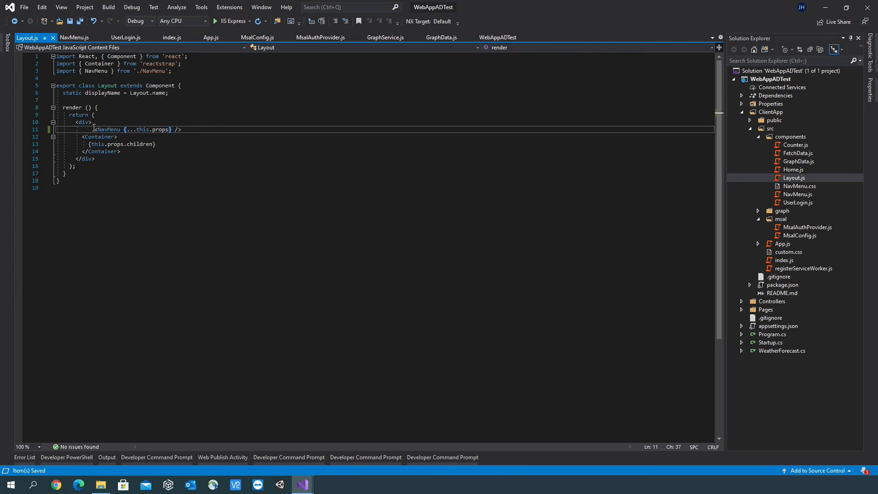
pyautogui.moveTo(223, 25)
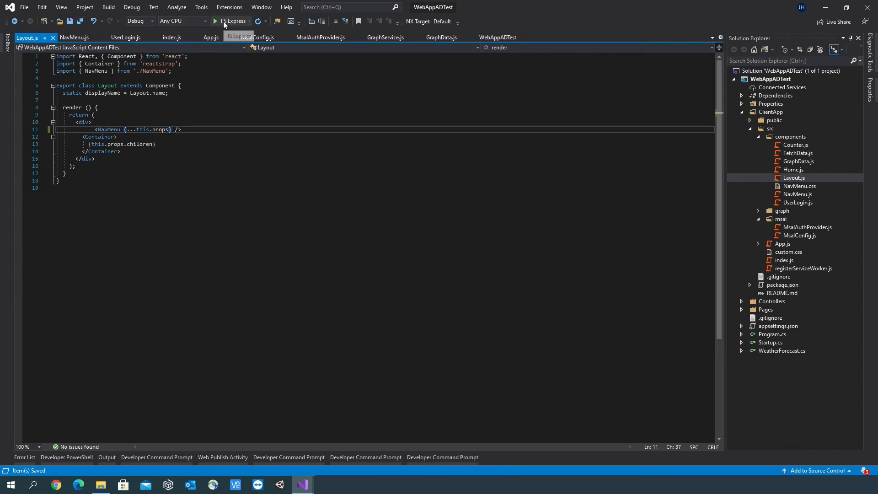
# Step: Run with IIS Express, sign in with the test account and decline staying signed in
pyautogui.click(214, 21)
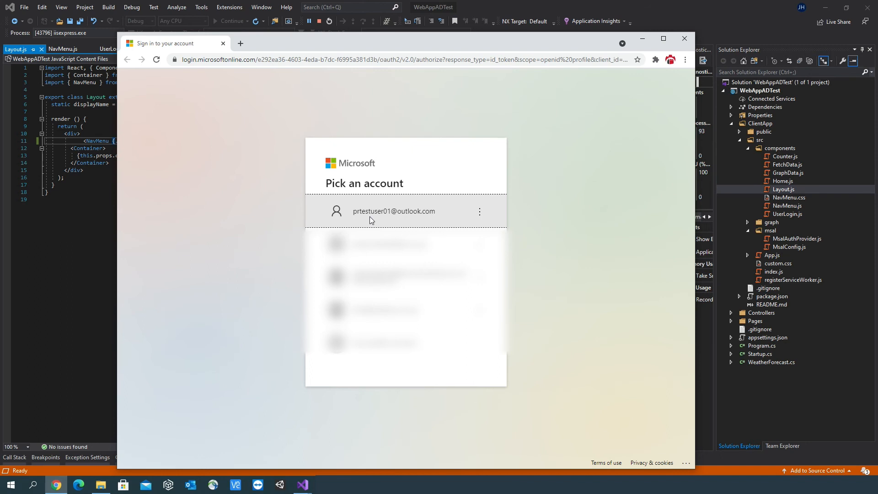
pyautogui.moveTo(244, 131)
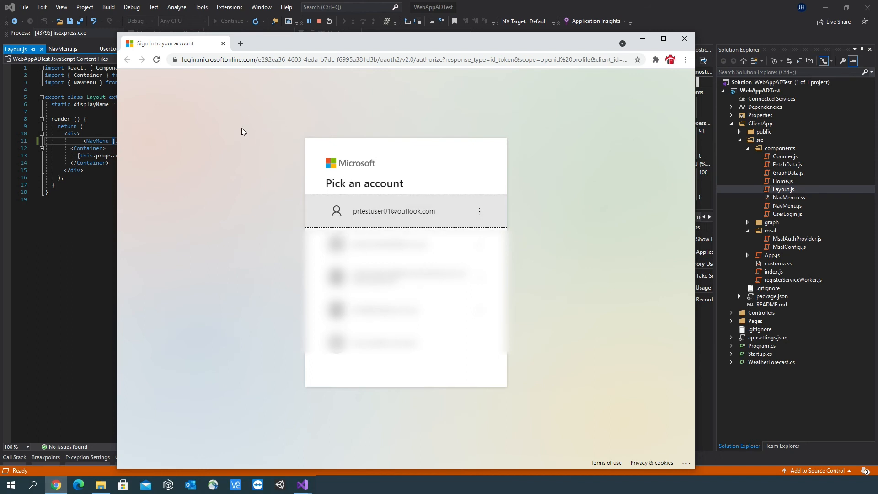
pyautogui.moveTo(350, 222)
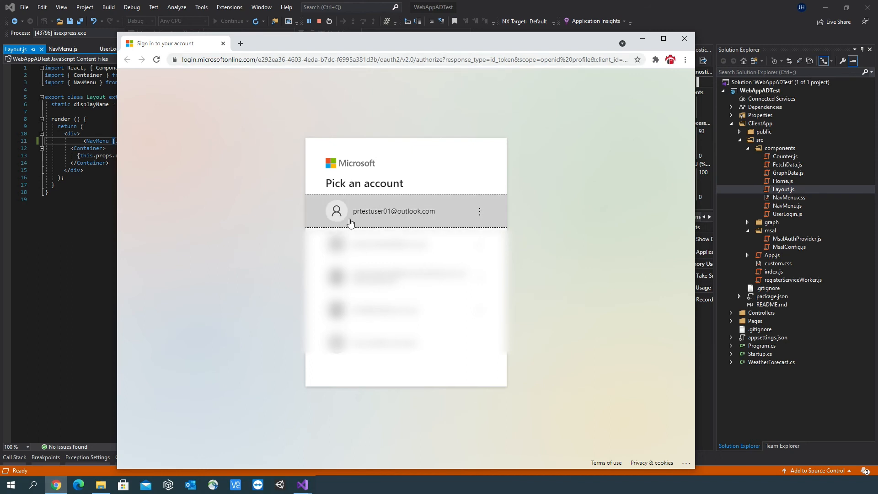
pyautogui.moveTo(229, 181)
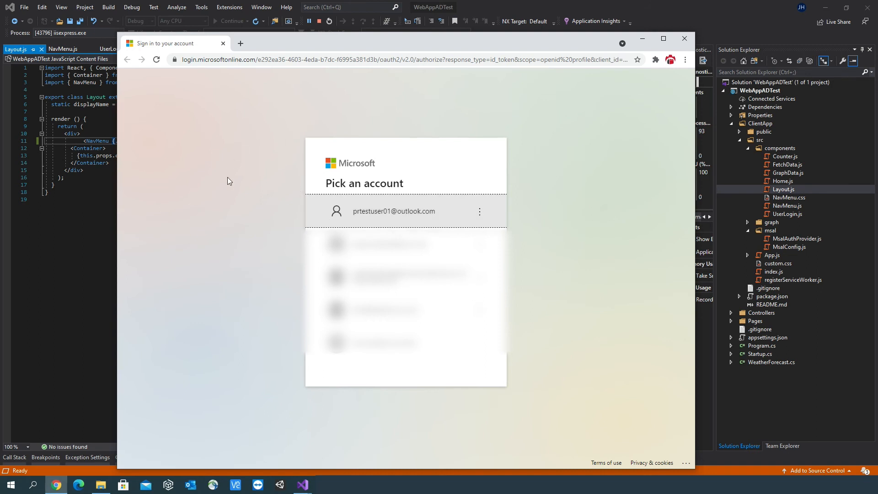
pyautogui.click(395, 212)
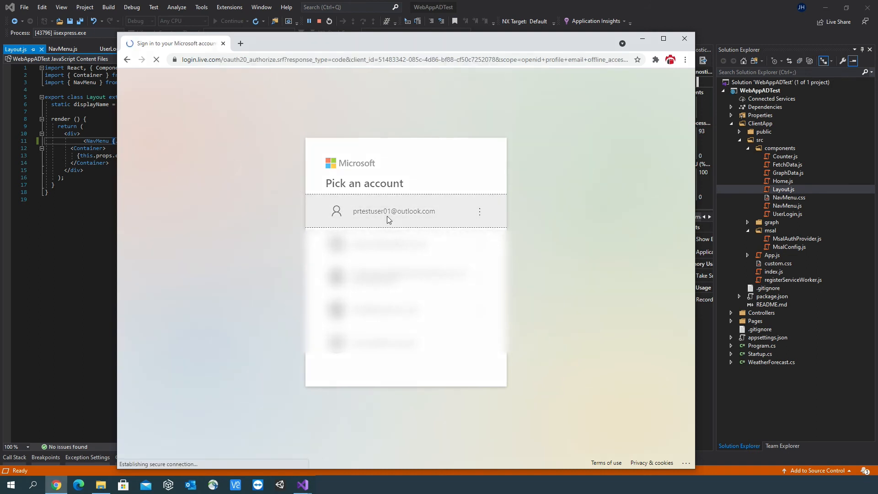
pyautogui.click(394, 211)
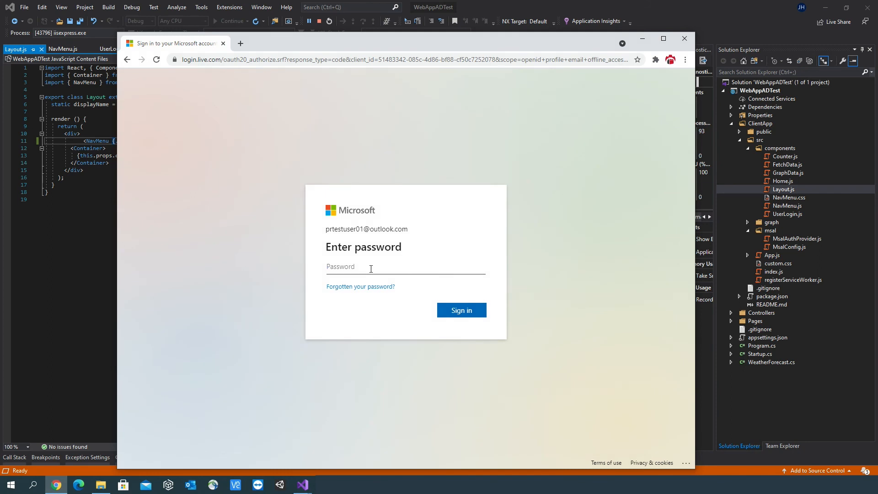
pyautogui.write('••••••')
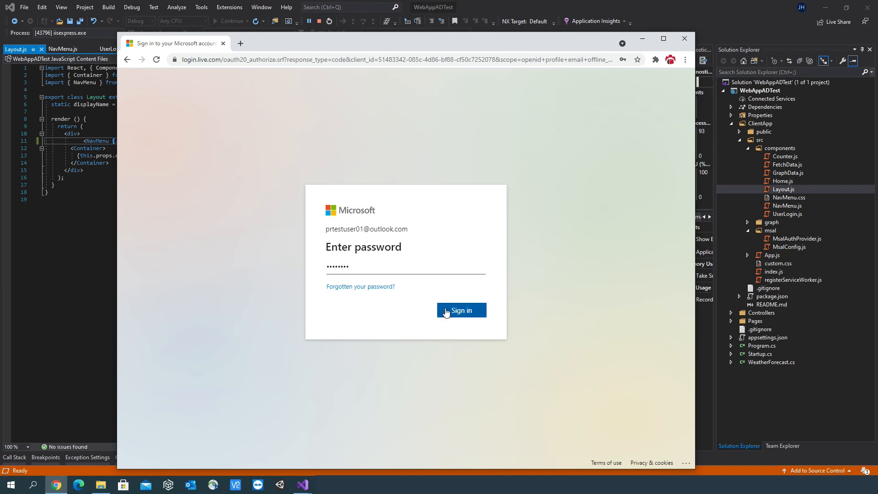
pyautogui.click(462, 310)
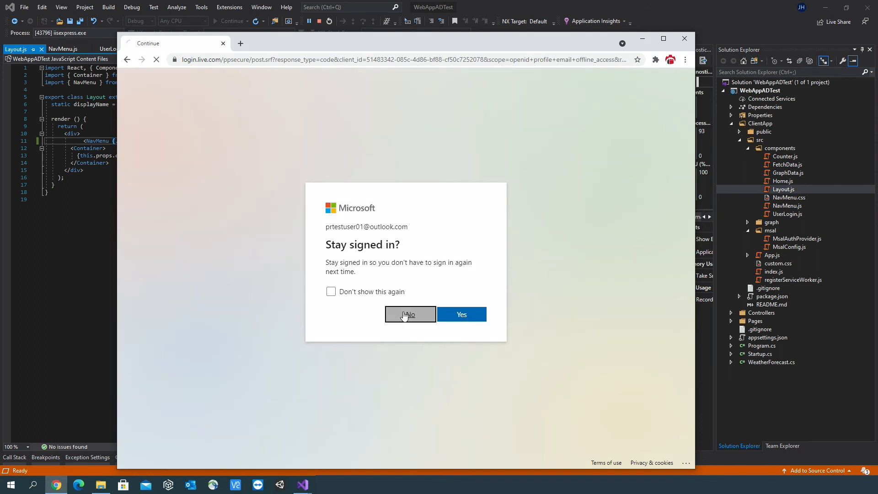
pyautogui.click(410, 315)
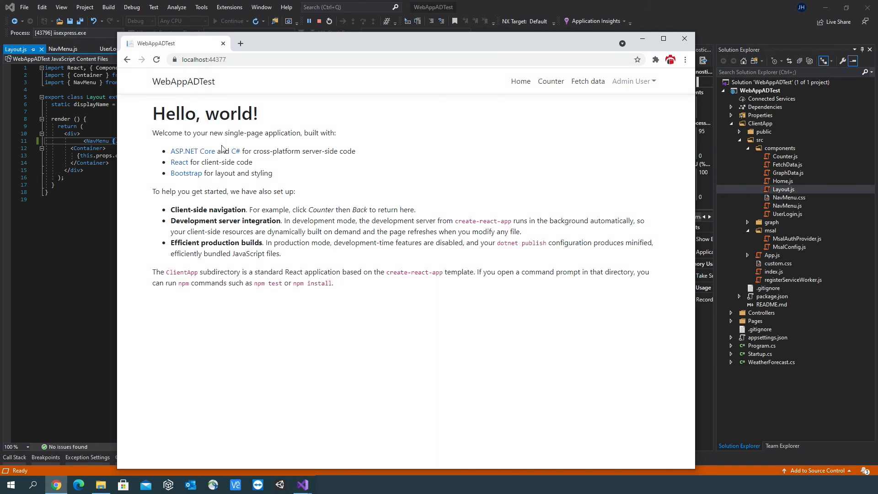
pyautogui.moveTo(198, 181)
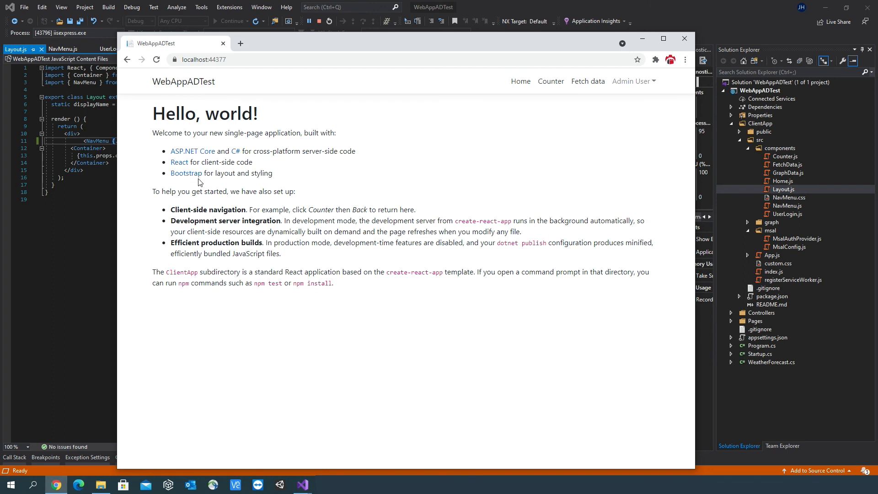
pyautogui.moveTo(300, 200)
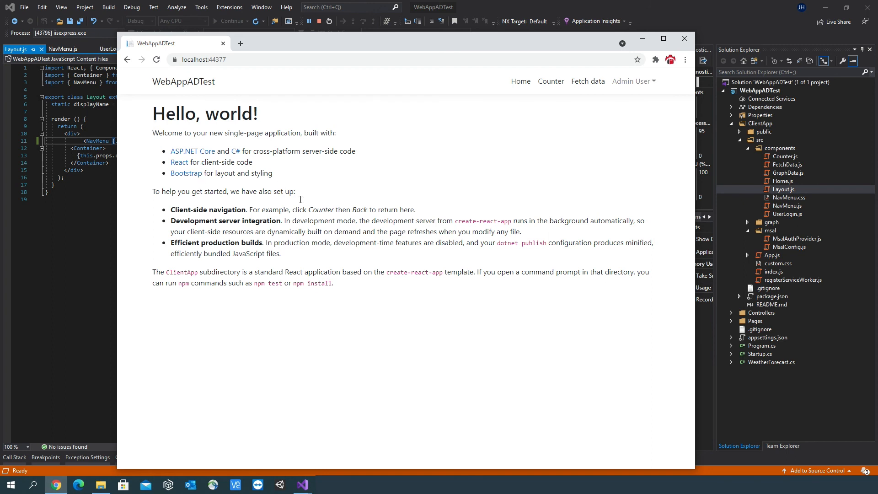
pyautogui.moveTo(640, 86)
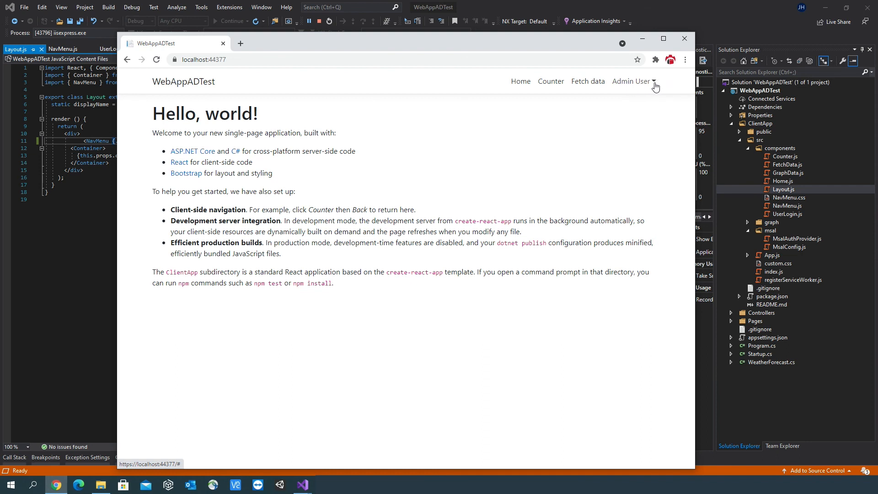
pyautogui.moveTo(633, 86)
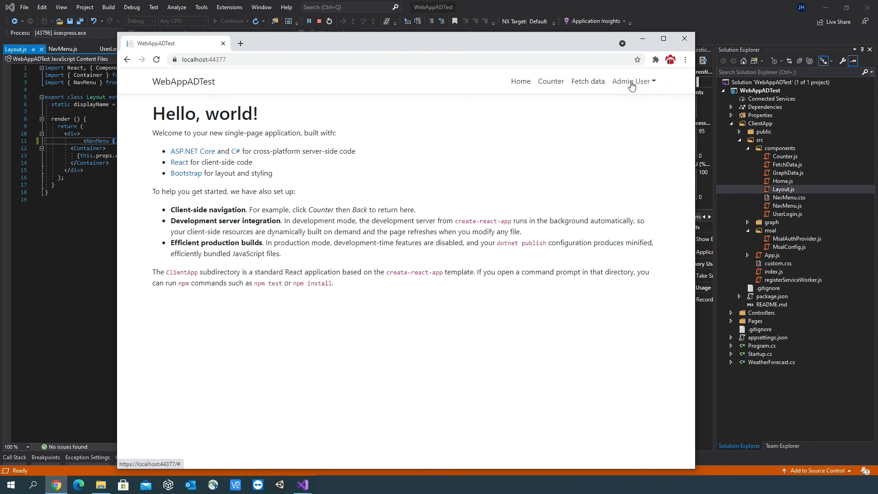
pyautogui.moveTo(654, 84)
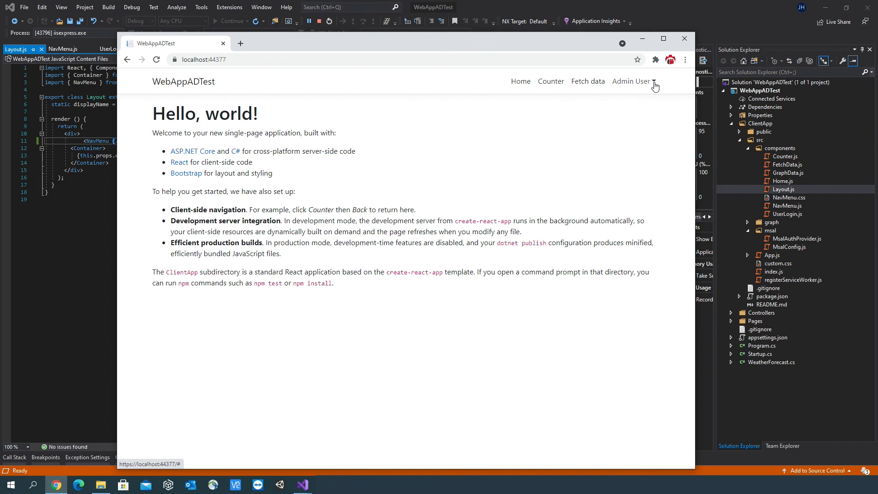
# Step: Choose Sign Out from the Admin User menu
pyautogui.click(652, 81)
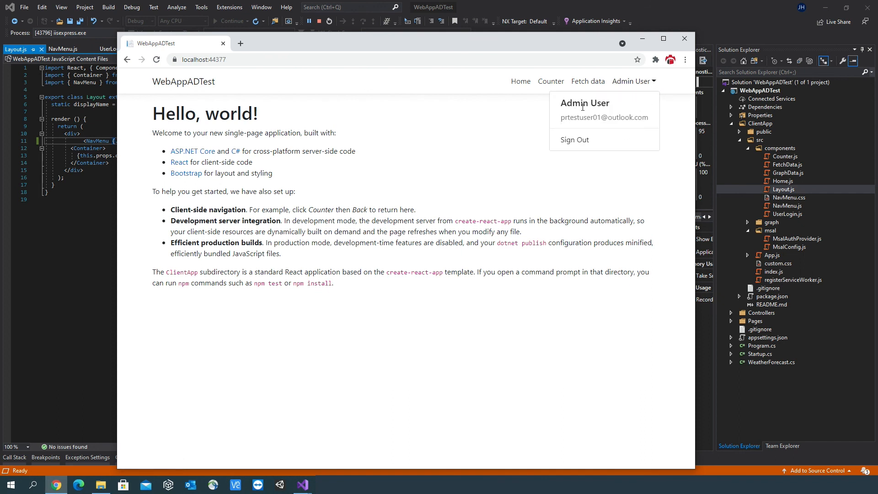
pyautogui.click(575, 139)
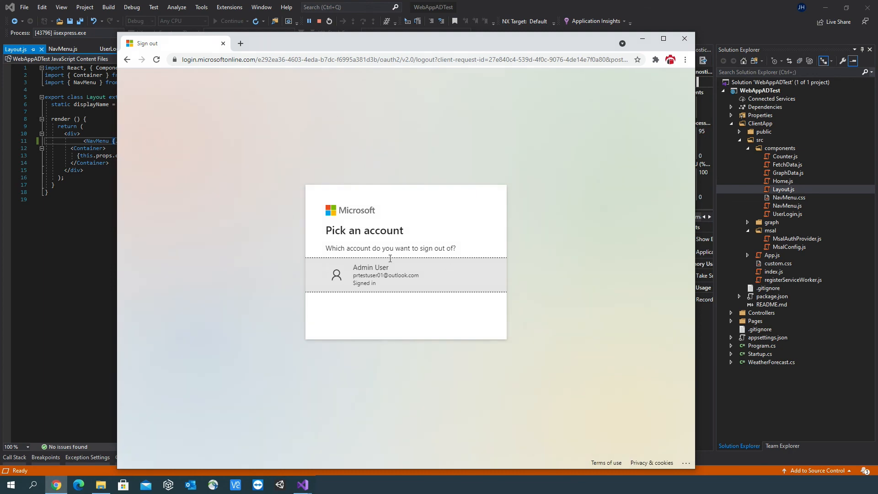
# Step: Sign out the admin account and enter a different email to sign in
pyautogui.click(387, 274)
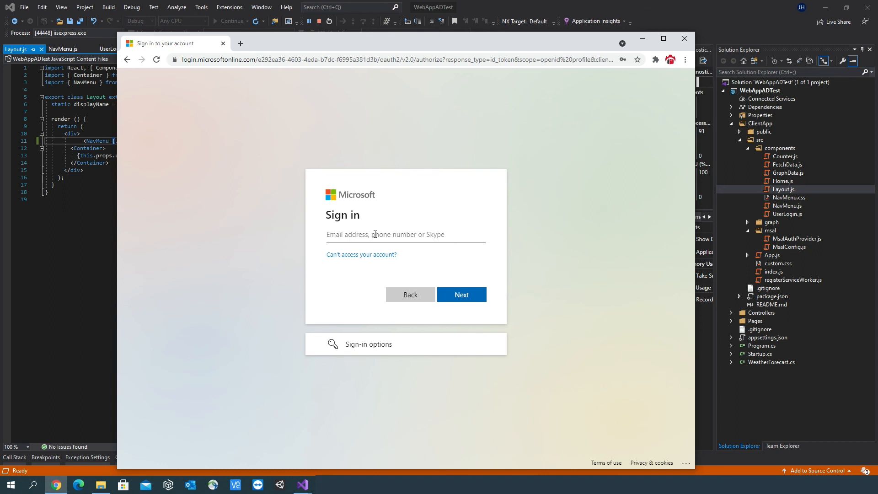
pyautogui.write('anyone@anyone.com')
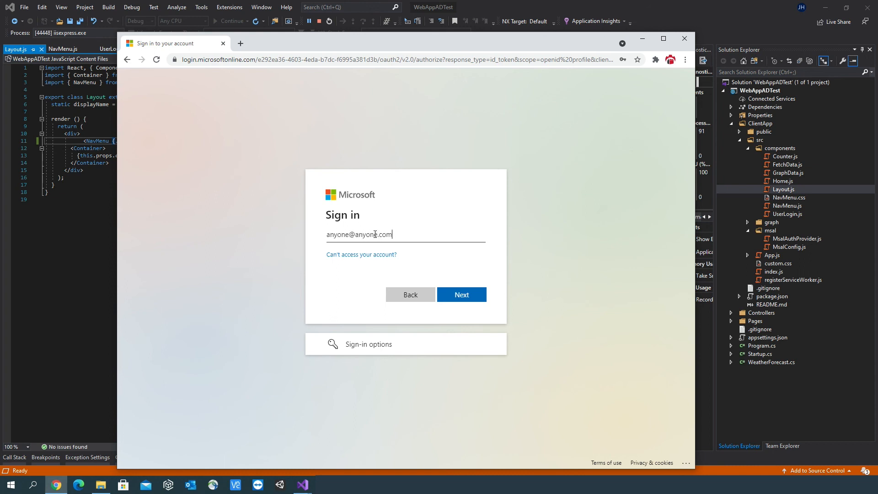
pyautogui.click(461, 294)
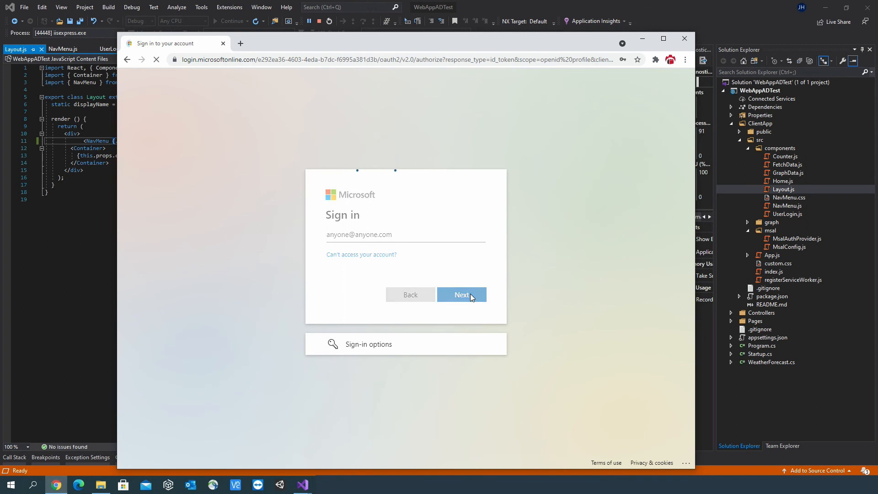
pyautogui.click(463, 294)
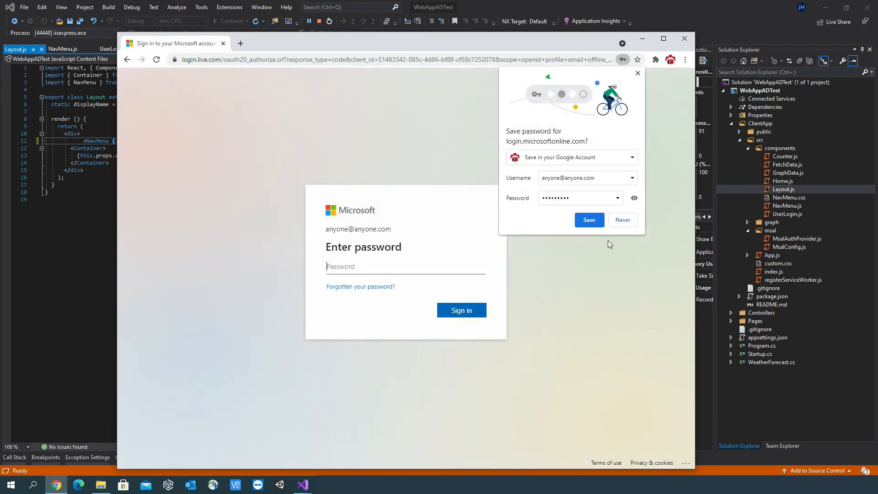
# Step: Dismiss the save-password bubble and submit the unregistered account's password
pyautogui.click(624, 219)
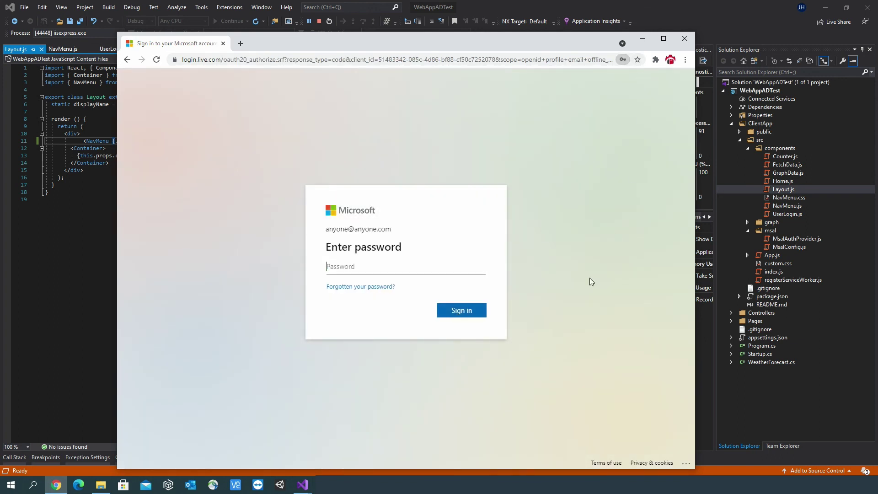
pyautogui.click(367, 267)
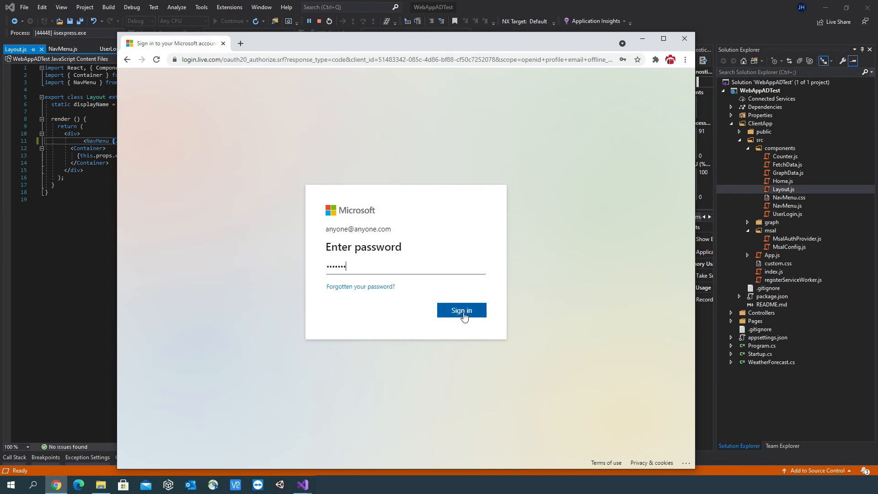
pyautogui.click(461, 310)
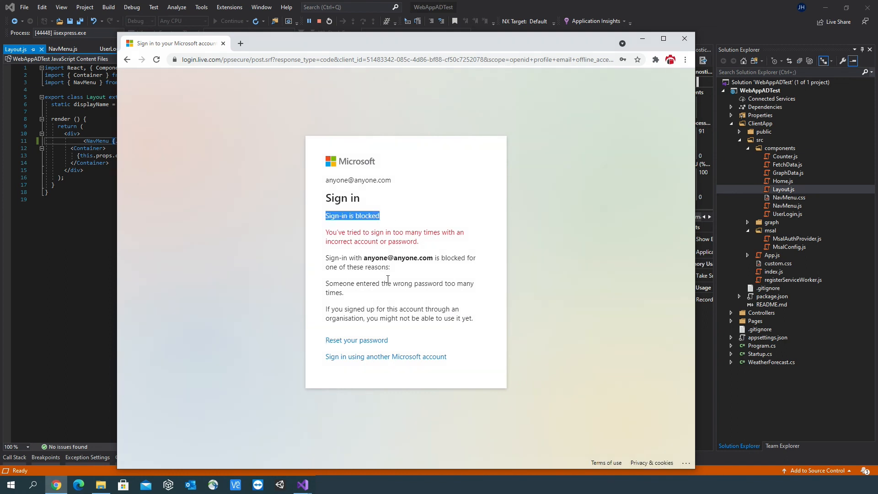
pyautogui.moveTo(362, 200)
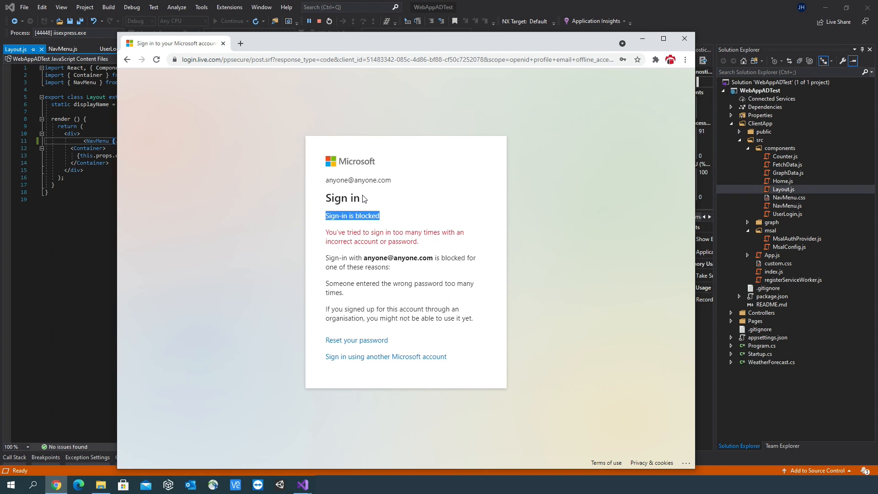
pyautogui.moveTo(359, 47)
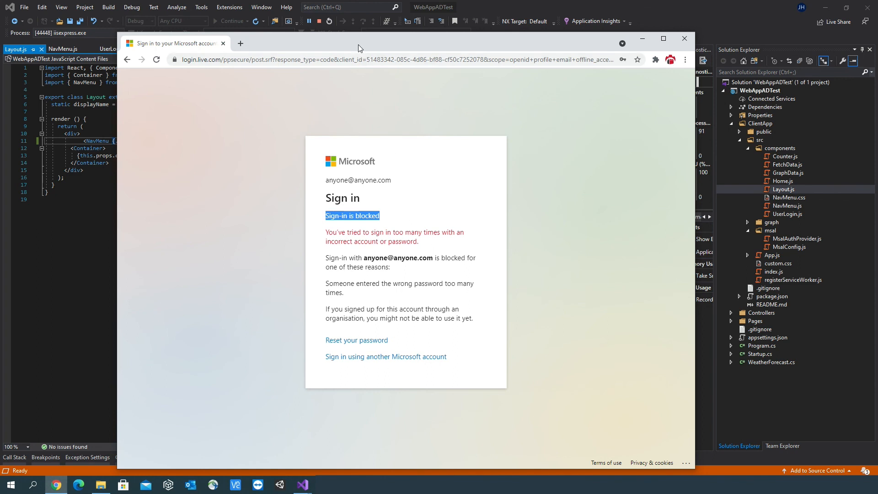